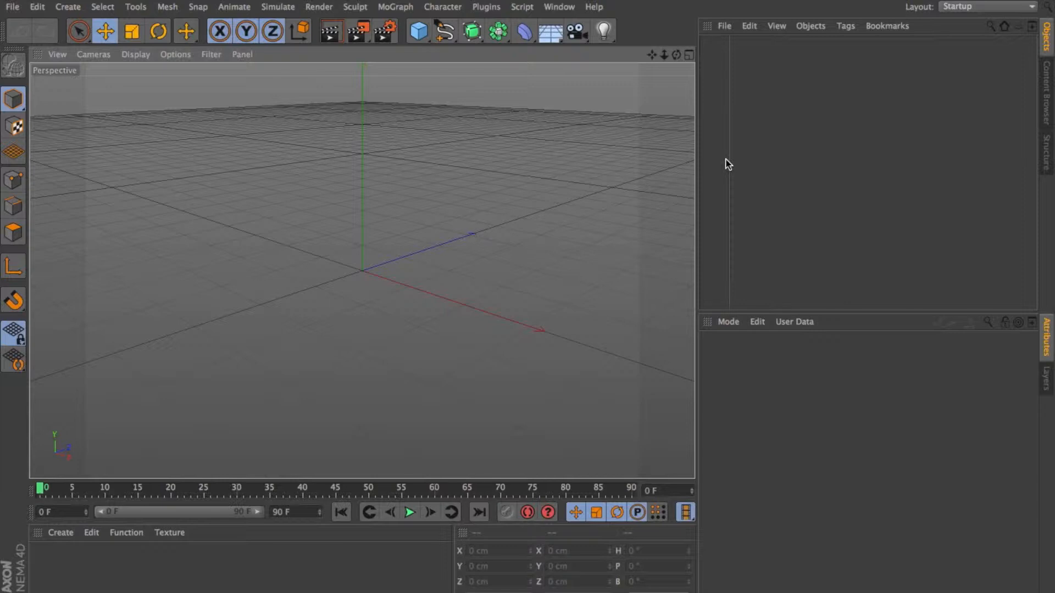
{"action": "mouse_move", "coordinate": [735, 163]}
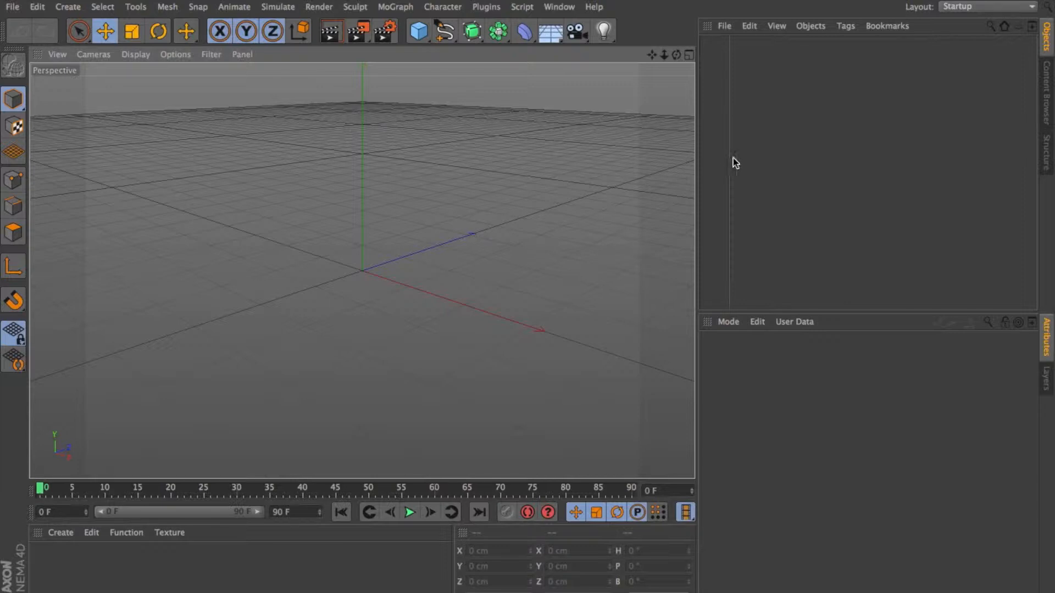
{"action": "mouse_move", "coordinate": [743, 162]}
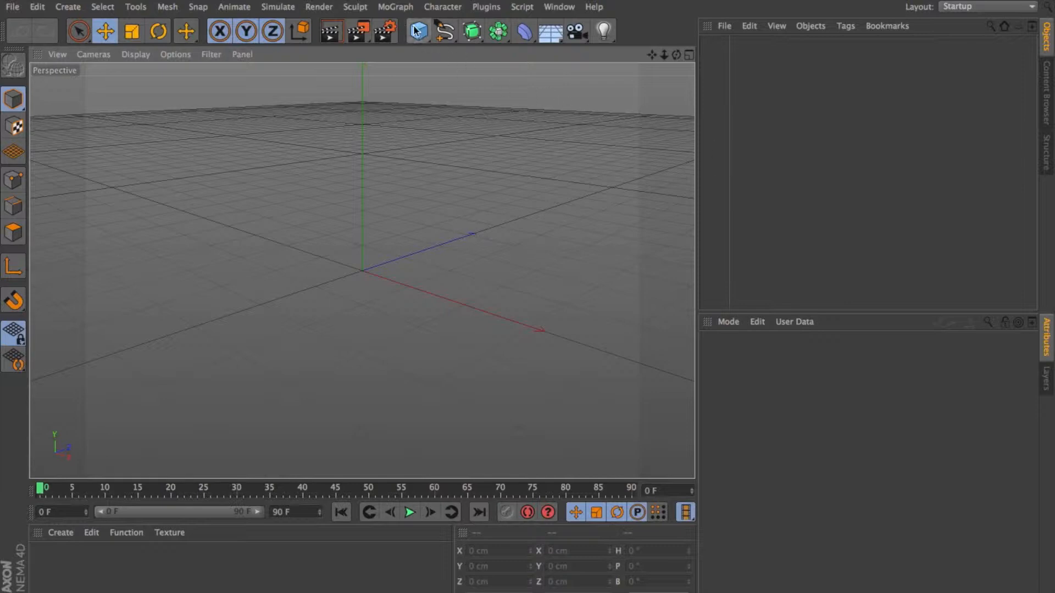
Step: Add a Cube, a Cone and a Sphere primitive from the objects palette
{"action": "left_click", "coordinate": [418, 31]}
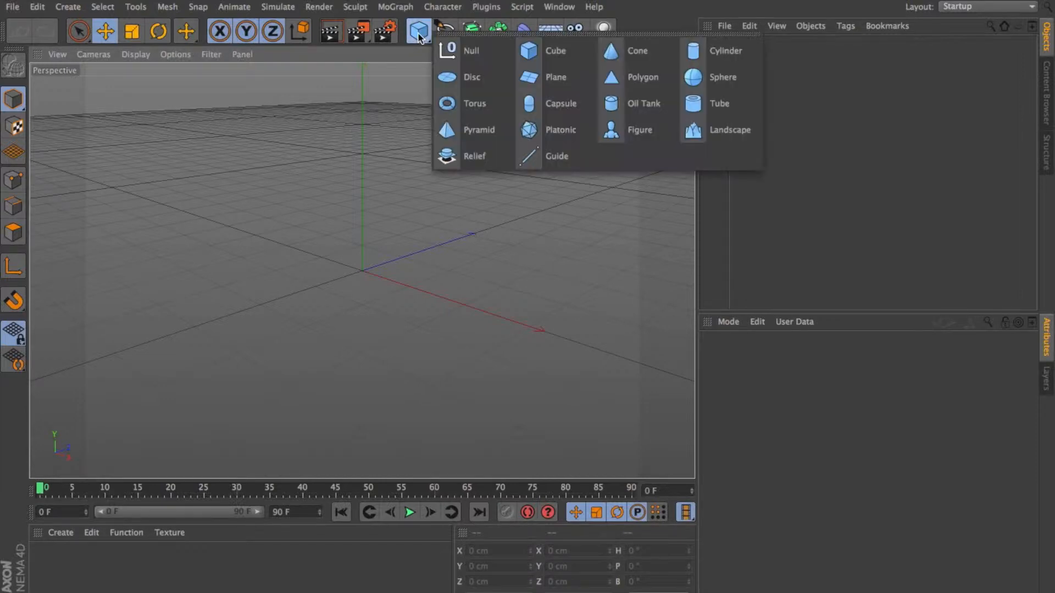
{"action": "mouse_move", "coordinate": [479, 129]}
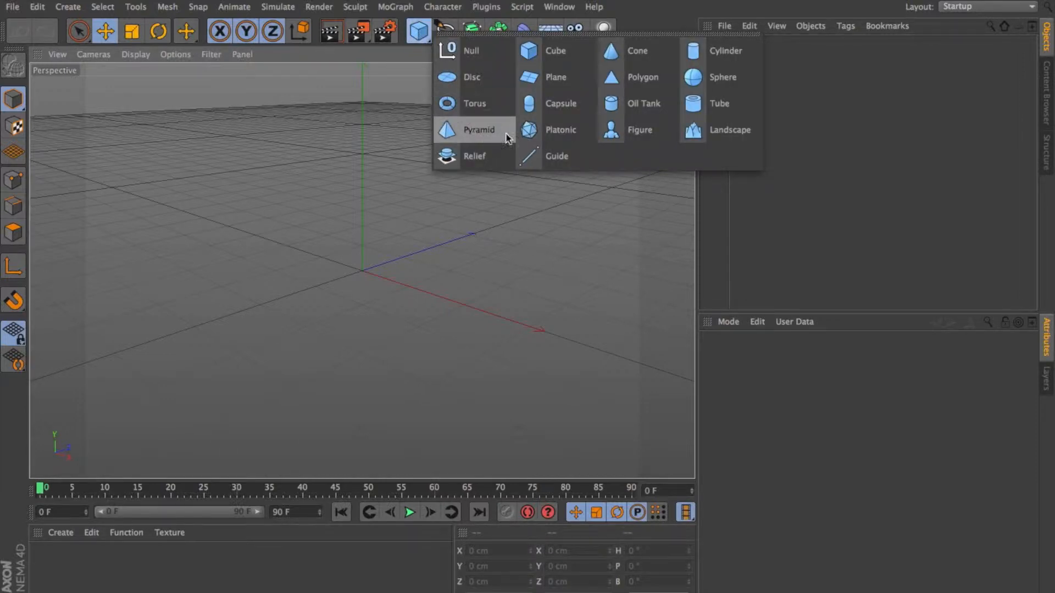
{"action": "left_click", "coordinate": [67, 6]}
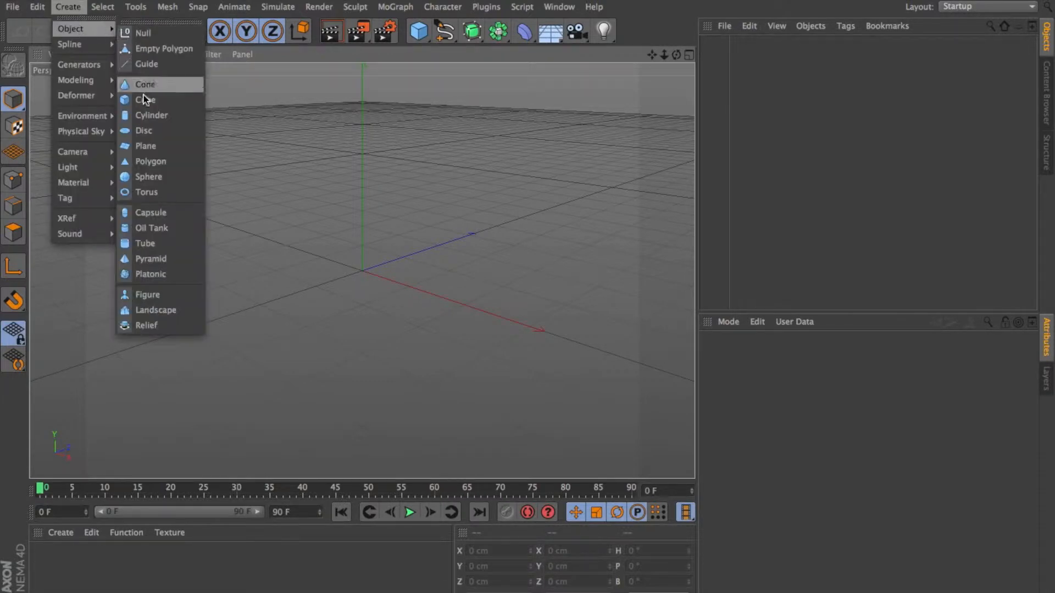
{"action": "mouse_move", "coordinate": [164, 47]}
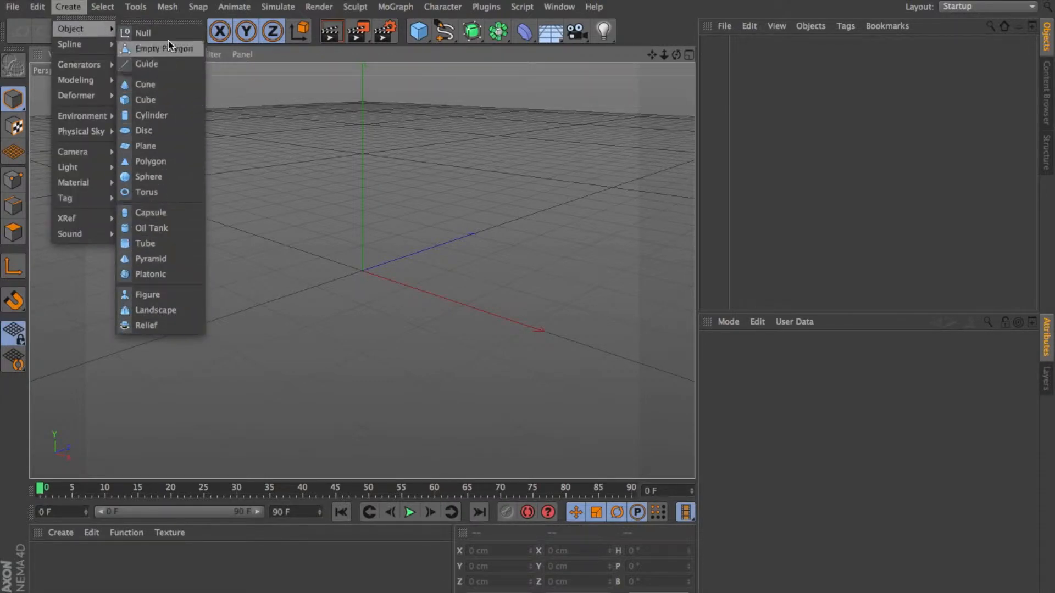
{"action": "mouse_move", "coordinate": [146, 64]}
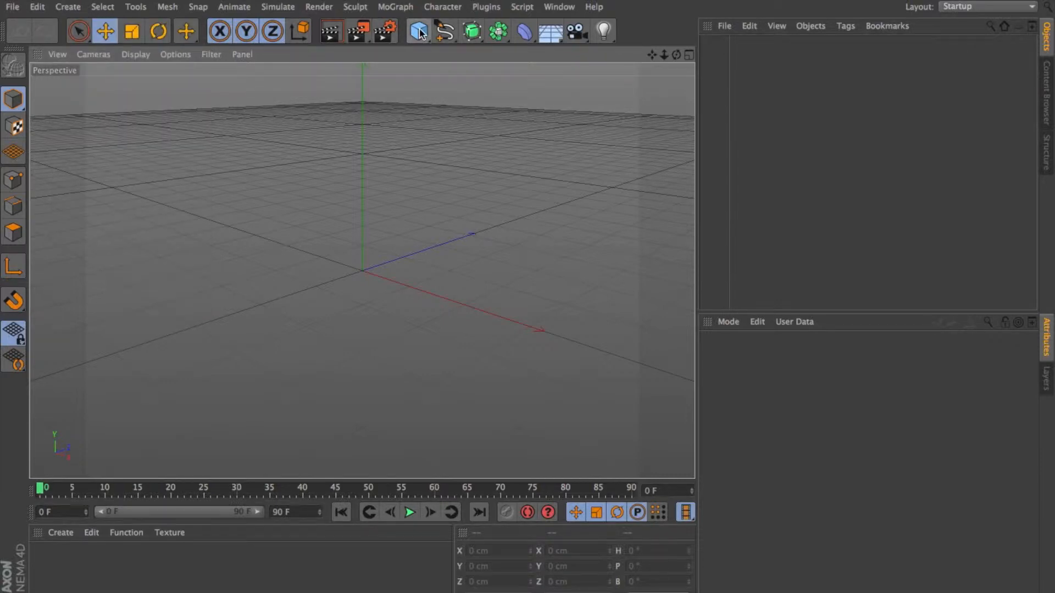
{"action": "mouse_move", "coordinate": [418, 31]}
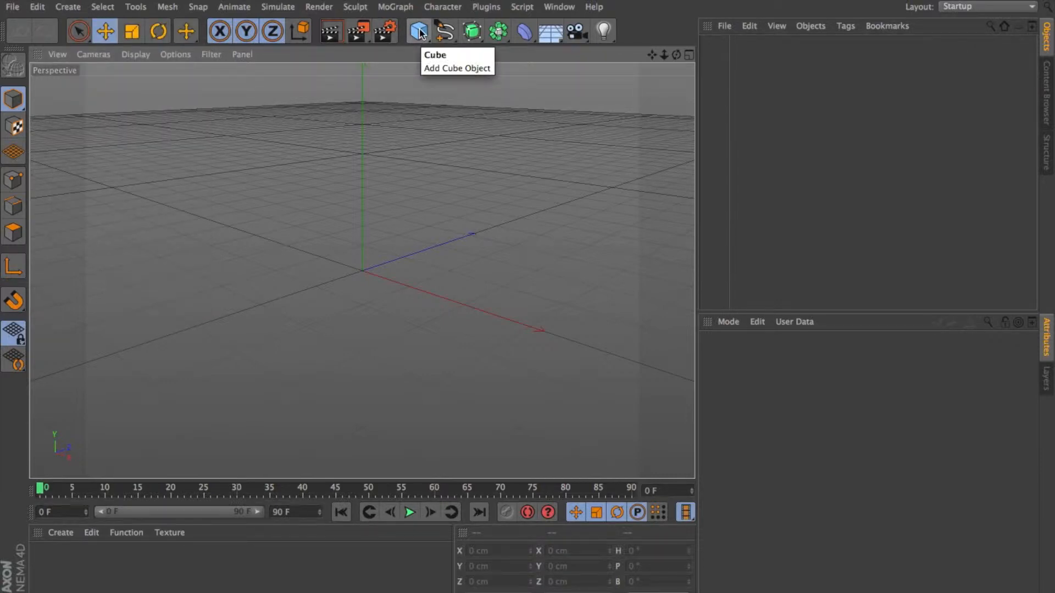
{"action": "left_click", "coordinate": [418, 31]}
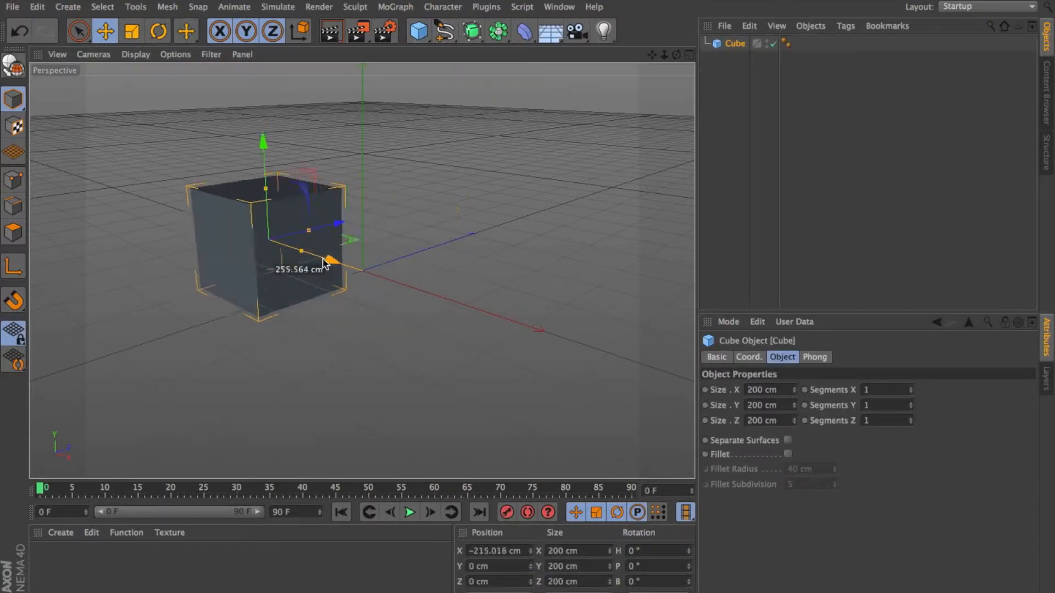
{"action": "left_click", "coordinate": [417, 31]}
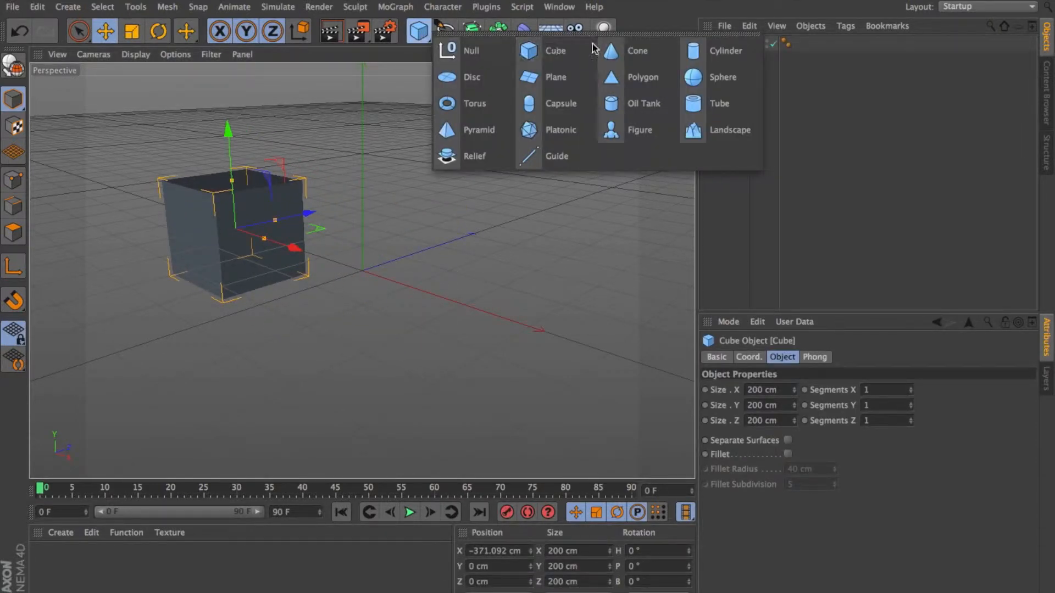
{"action": "left_click", "coordinate": [636, 51]}
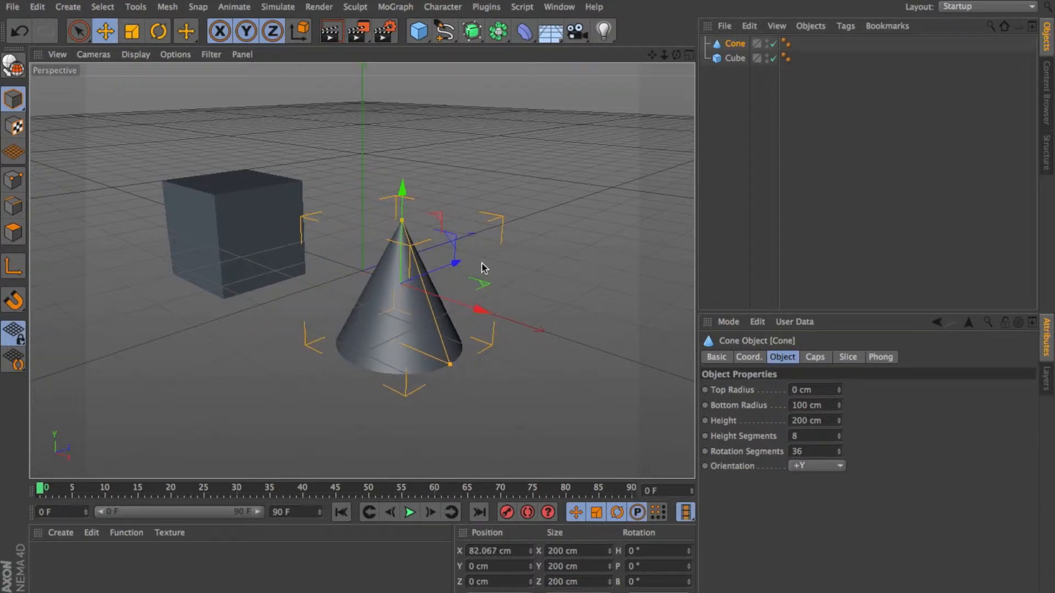
{"action": "left_click", "coordinate": [418, 30]}
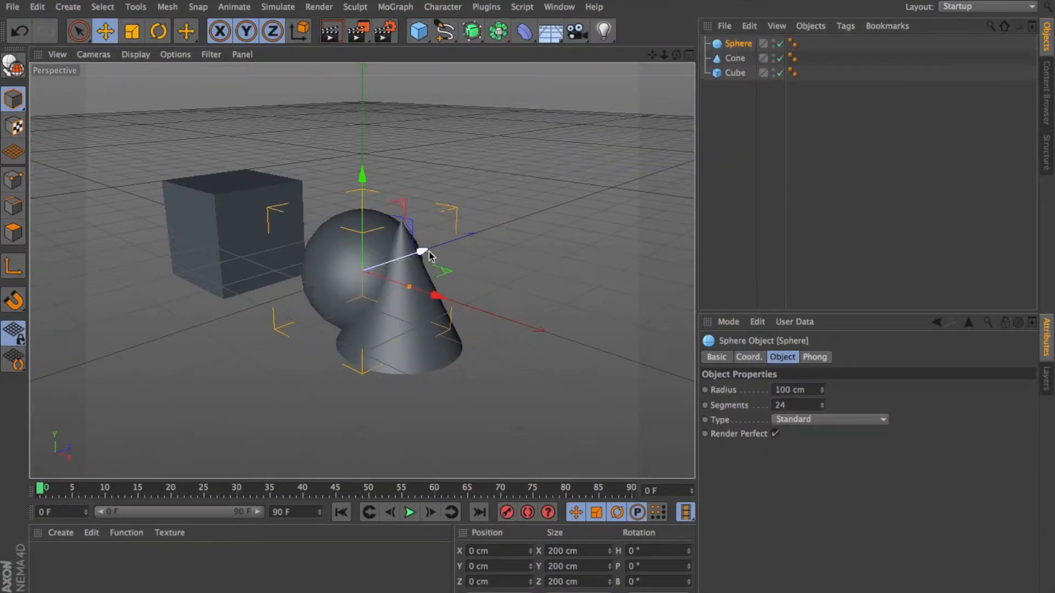
{"action": "left_click_drag", "start_coordinate": [431, 256], "coordinate": [539, 196]}
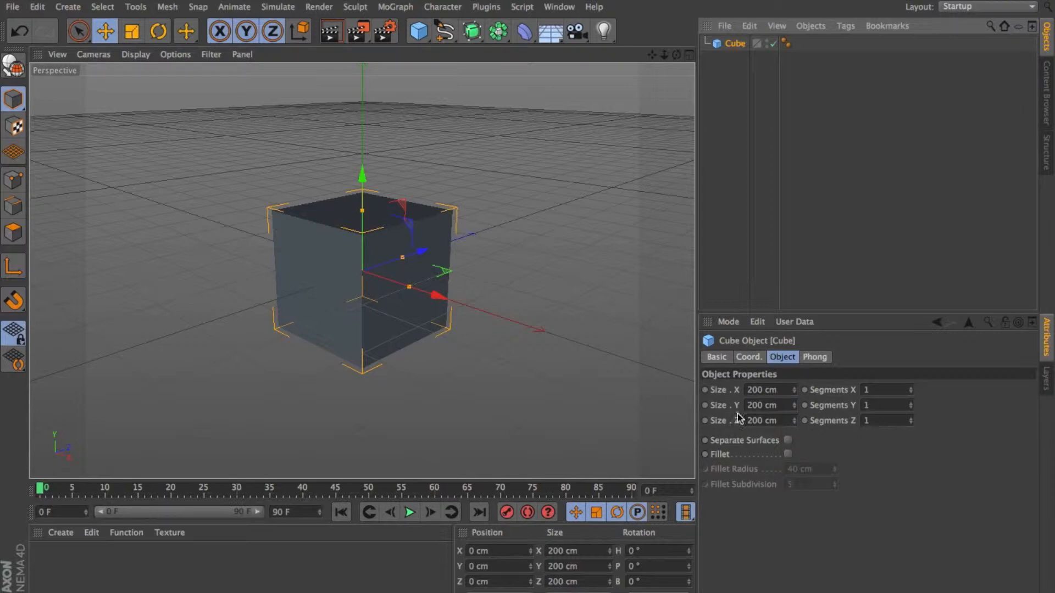
{"action": "mouse_move", "coordinate": [762, 406]}
{"action": "type", "text": "10"}
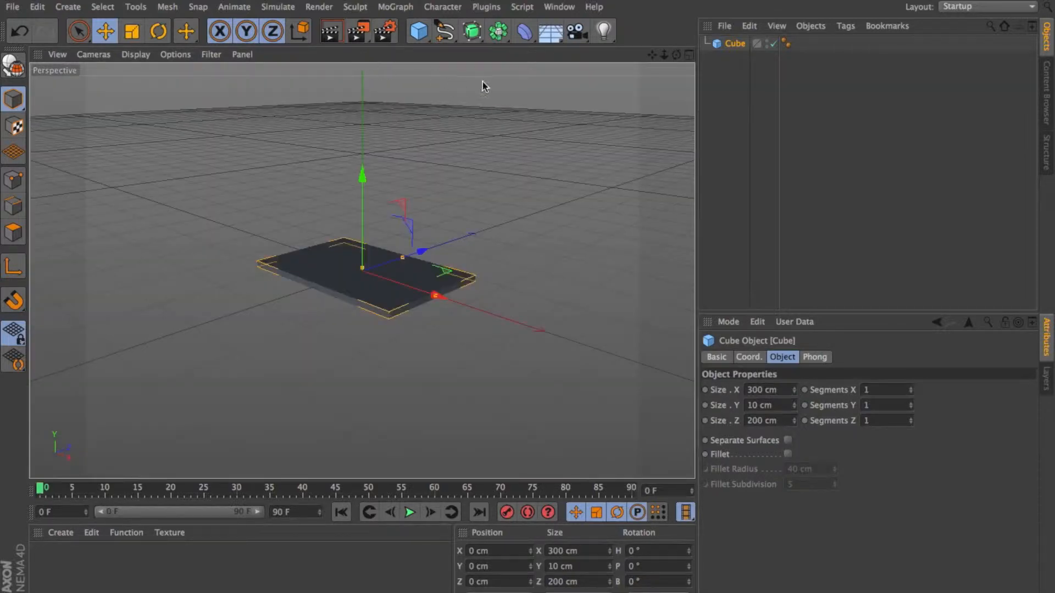
{"action": "mouse_move", "coordinate": [431, 422]}
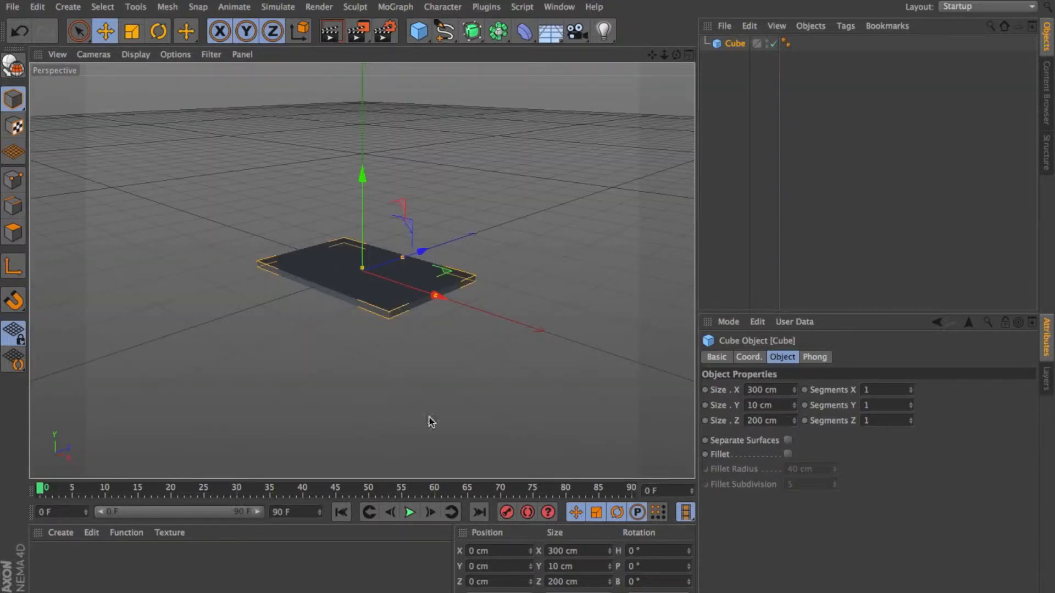
{"action": "mouse_move", "coordinate": [525, 62]}
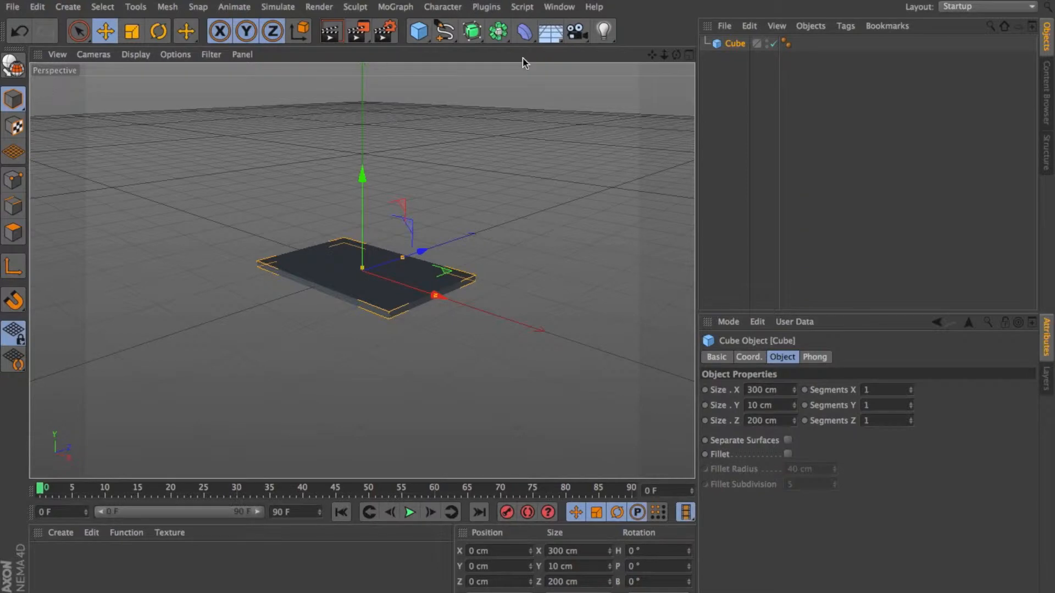
Step: Switch to the four-view layout, frame the slab and delete the Cube
{"action": "left_click", "coordinate": [688, 55]}
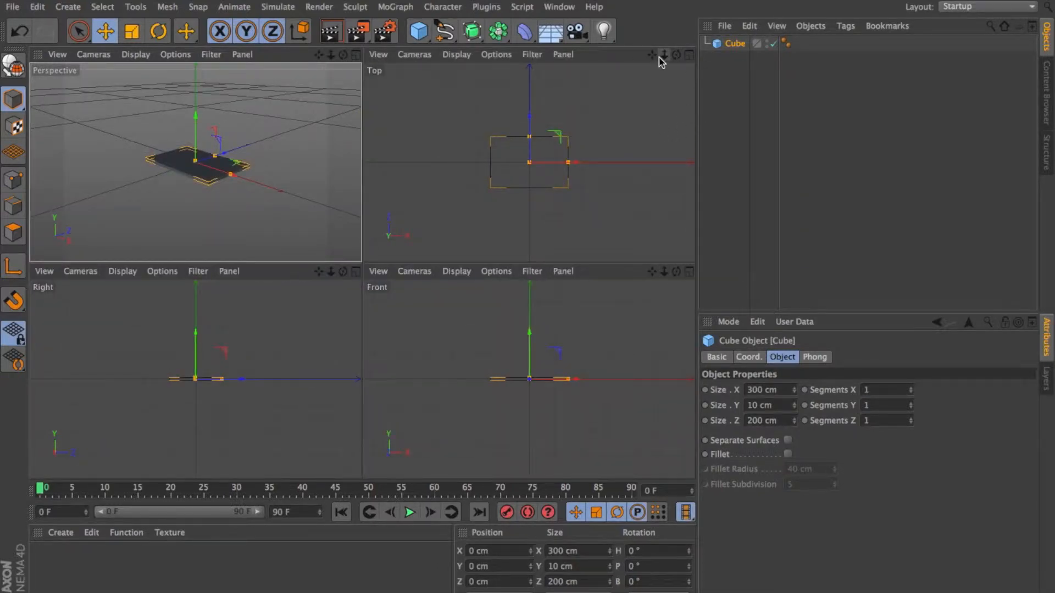
{"action": "left_click", "coordinate": [688, 55]}
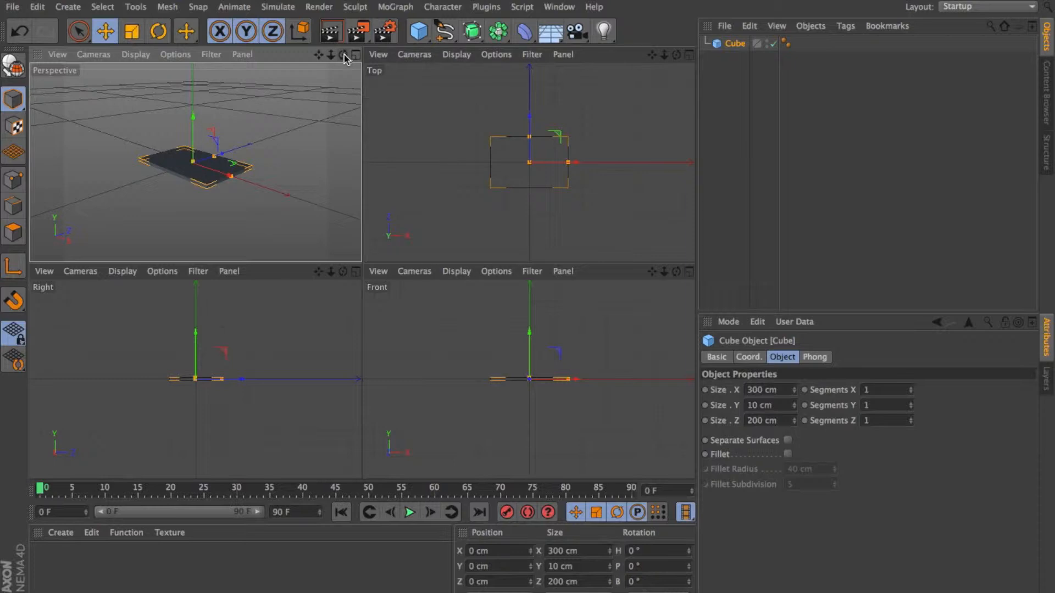
{"action": "mouse_move", "coordinate": [291, 59]}
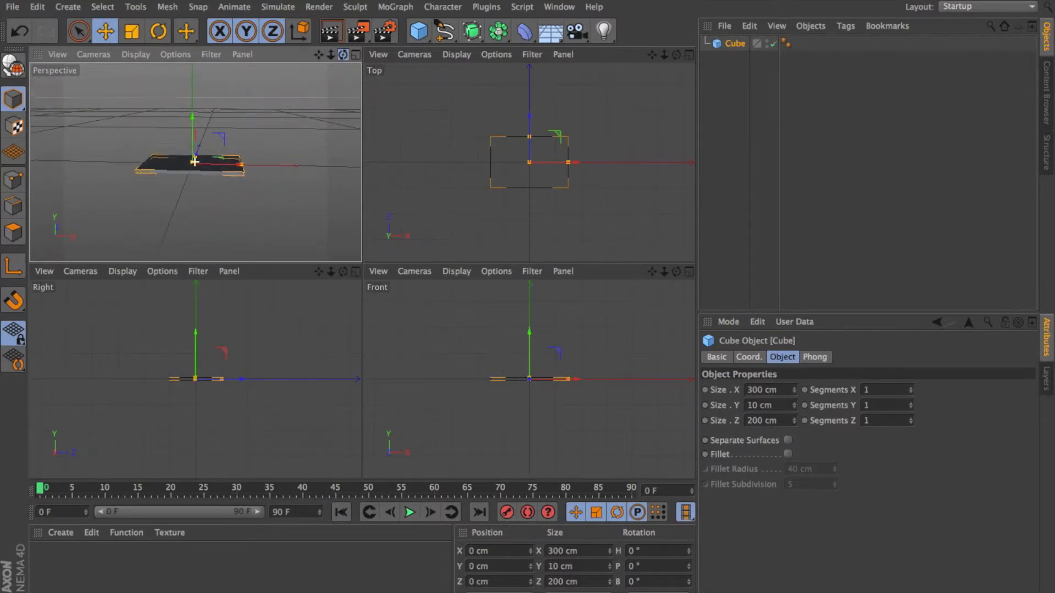
{"action": "left_click", "coordinate": [471, 31]}
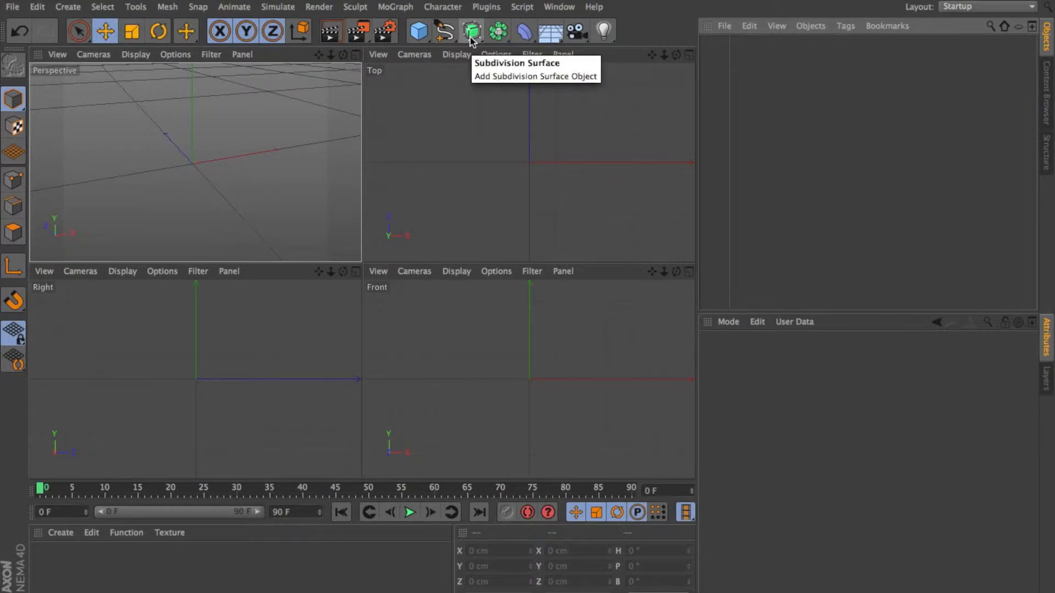
Step: Add a Subdivision Surface generator and a new Cube to the scene
{"action": "left_click", "coordinate": [471, 31]}
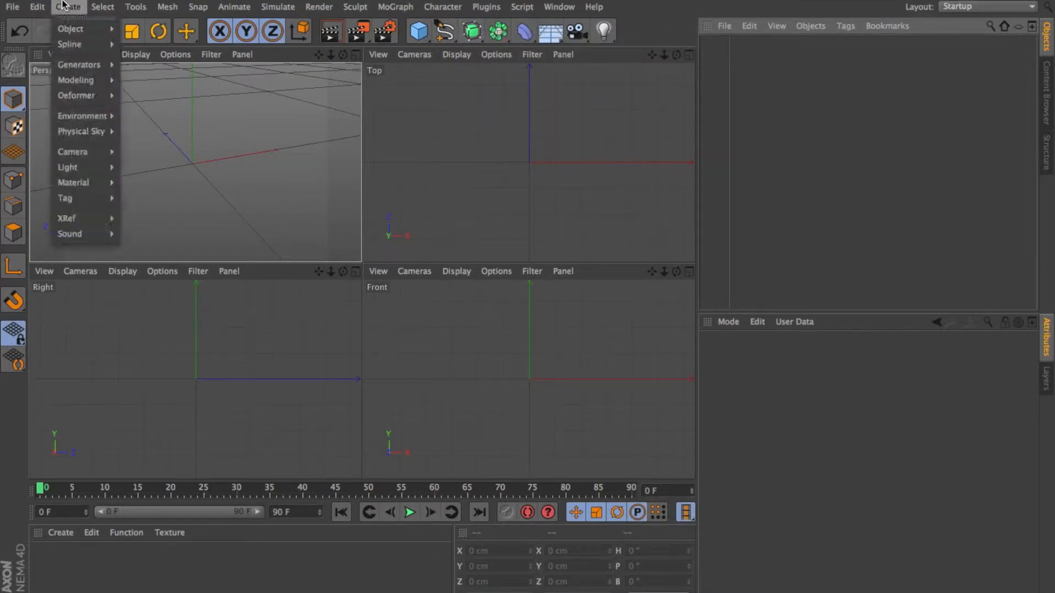
{"action": "left_click", "coordinate": [80, 65]}
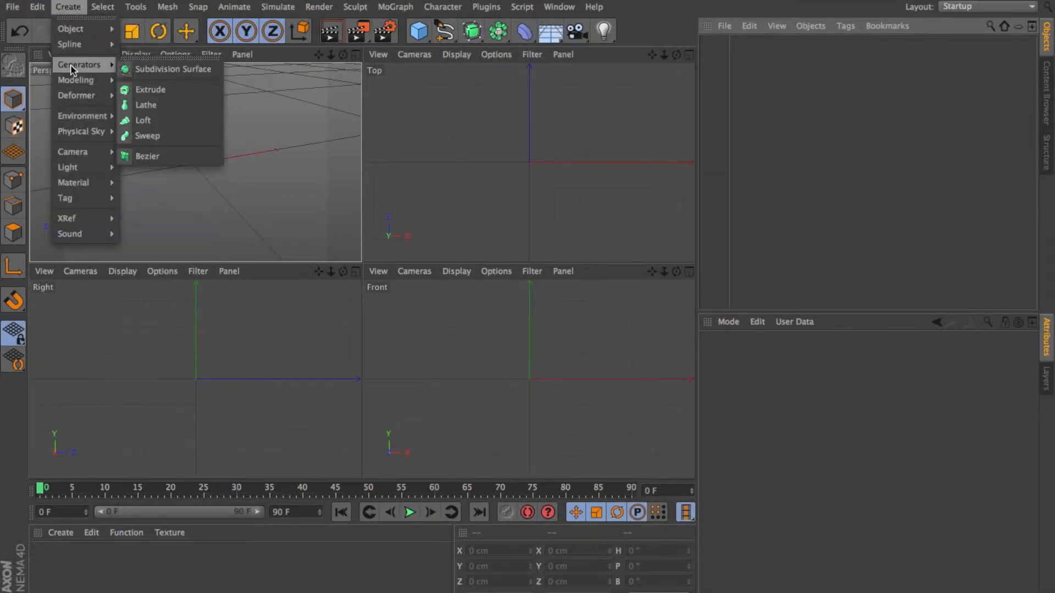
{"action": "mouse_move", "coordinate": [145, 105]}
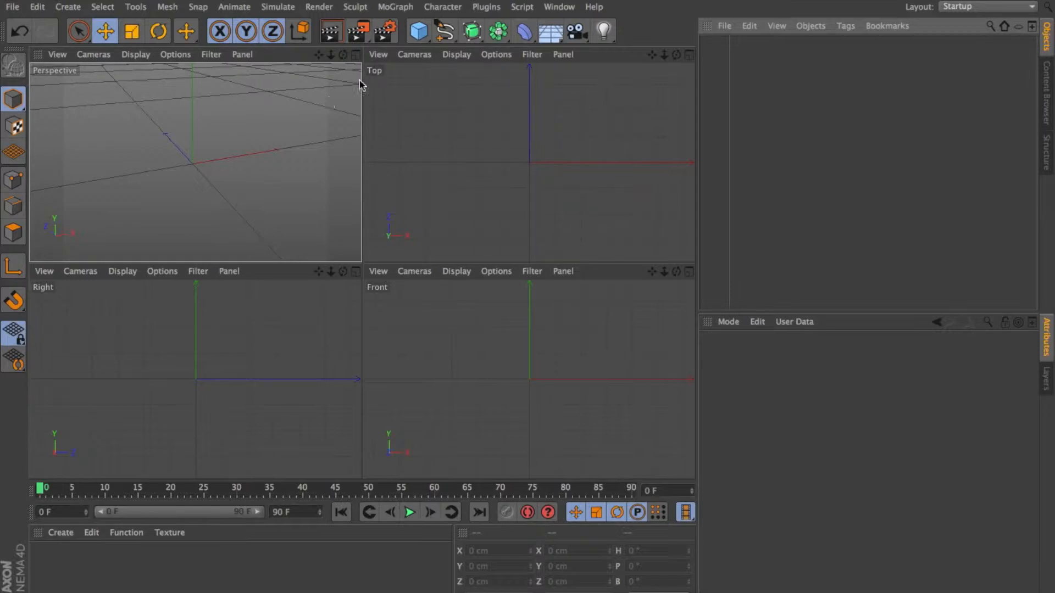
{"action": "left_click", "coordinate": [473, 31]}
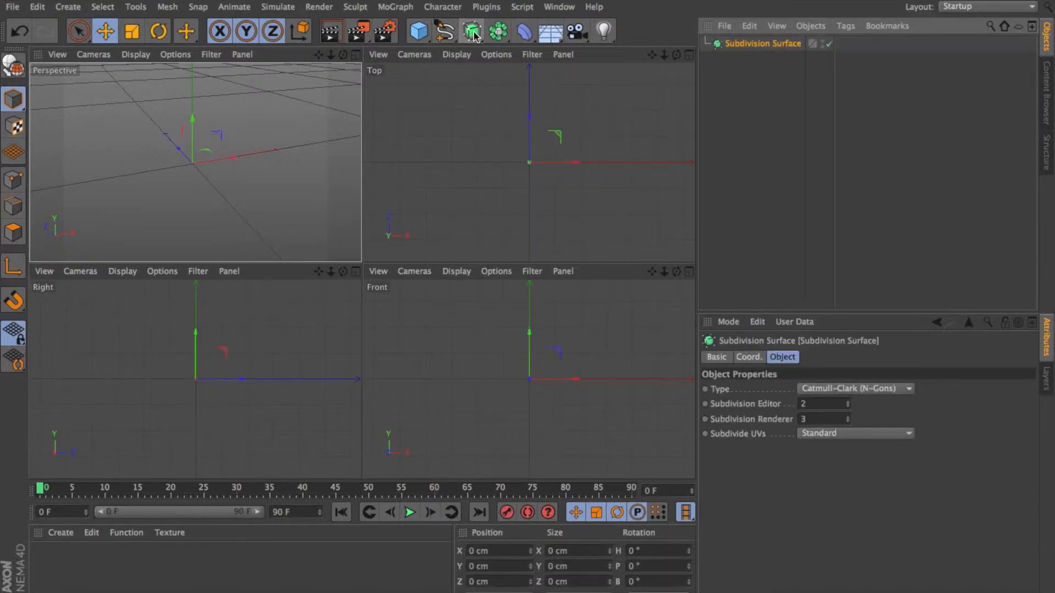
{"action": "mouse_move", "coordinate": [473, 30]}
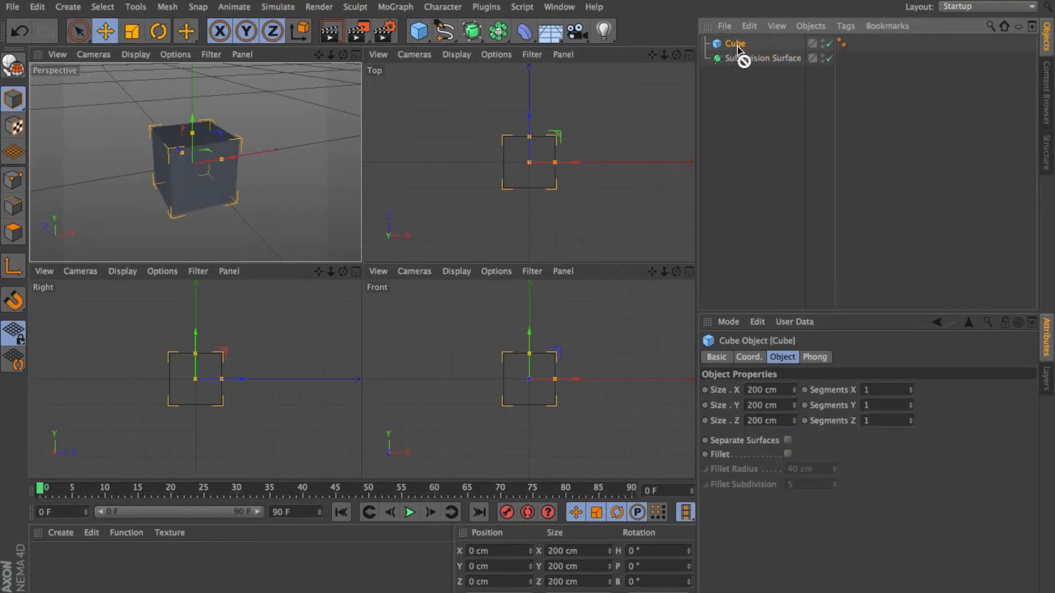
Step: Parent the Cube under the Subdivision Surface and set Subdivision Editor to 3
{"action": "left_click_drag", "start_coordinate": [734, 43], "coordinate": [747, 58]}
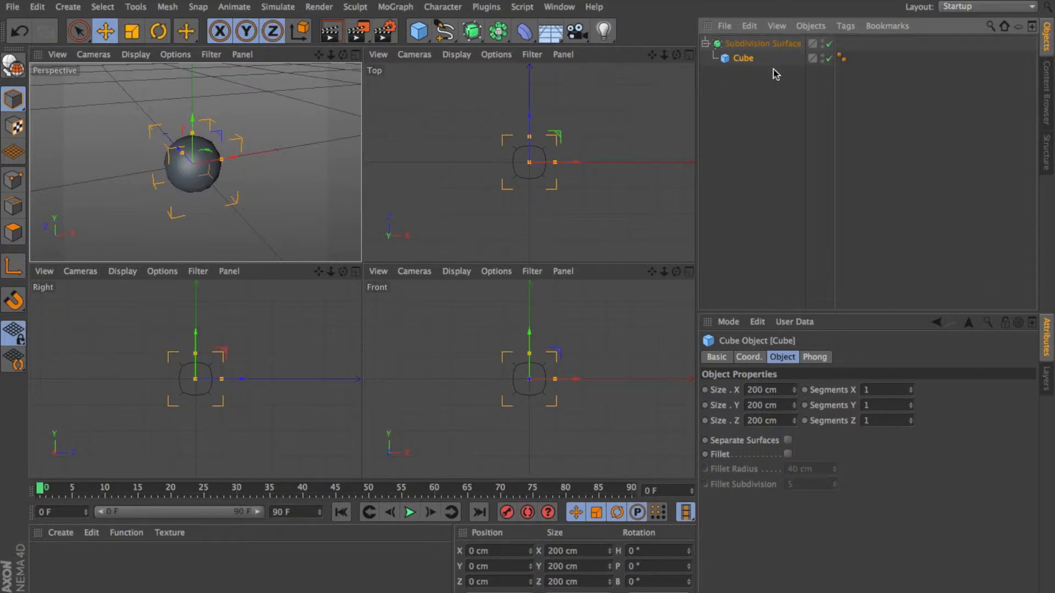
{"action": "left_click", "coordinate": [762, 42]}
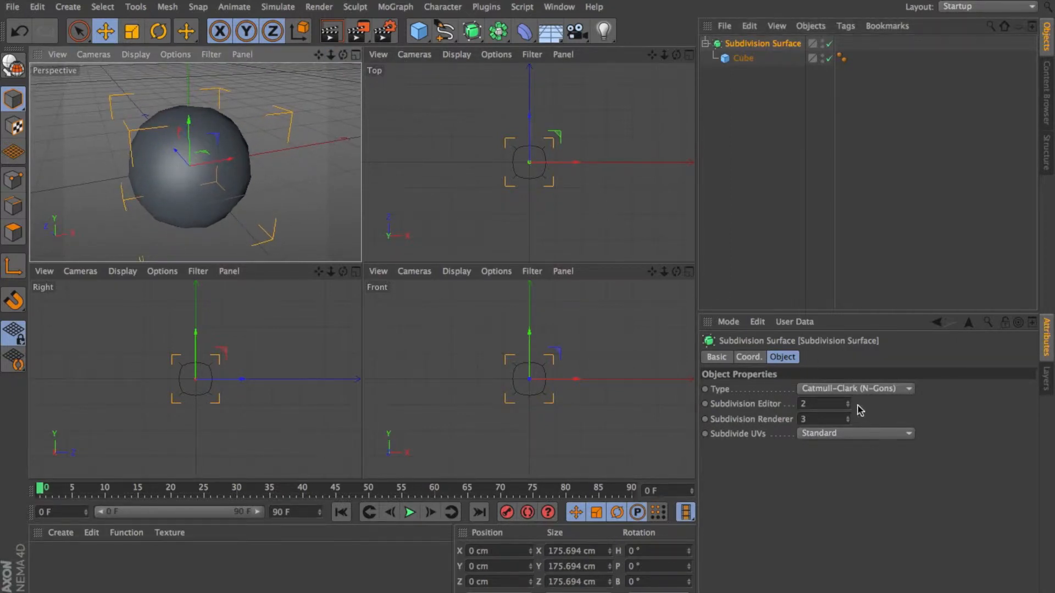
{"action": "left_click", "coordinate": [846, 401]}
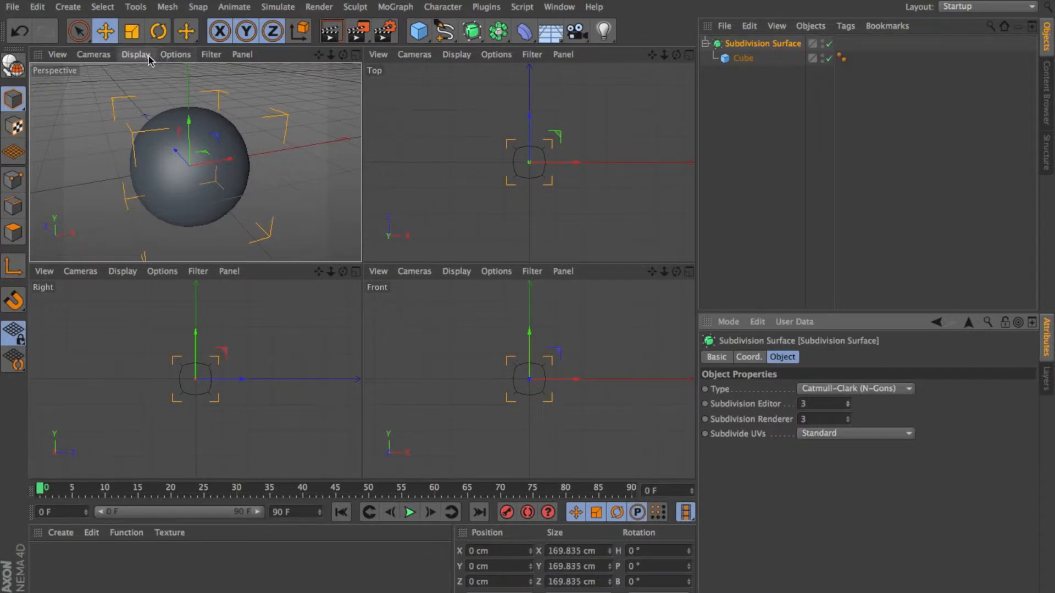
Step: Show the Perspective view in Gouraud Shading (Lines) and raise Subdivision Editor to 5
{"action": "left_click", "coordinate": [135, 55]}
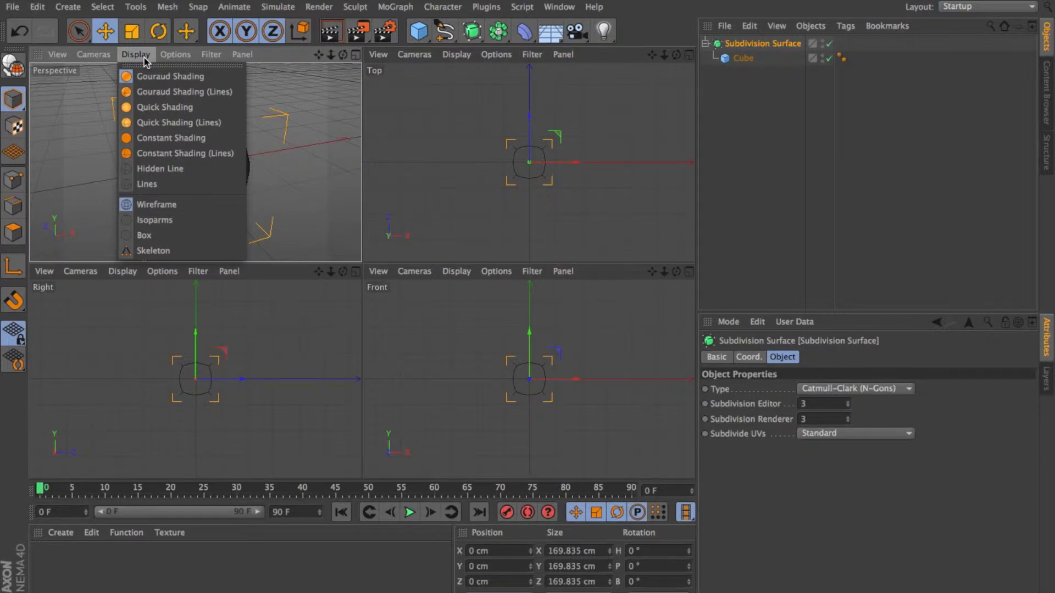
{"action": "mouse_move", "coordinate": [154, 154]}
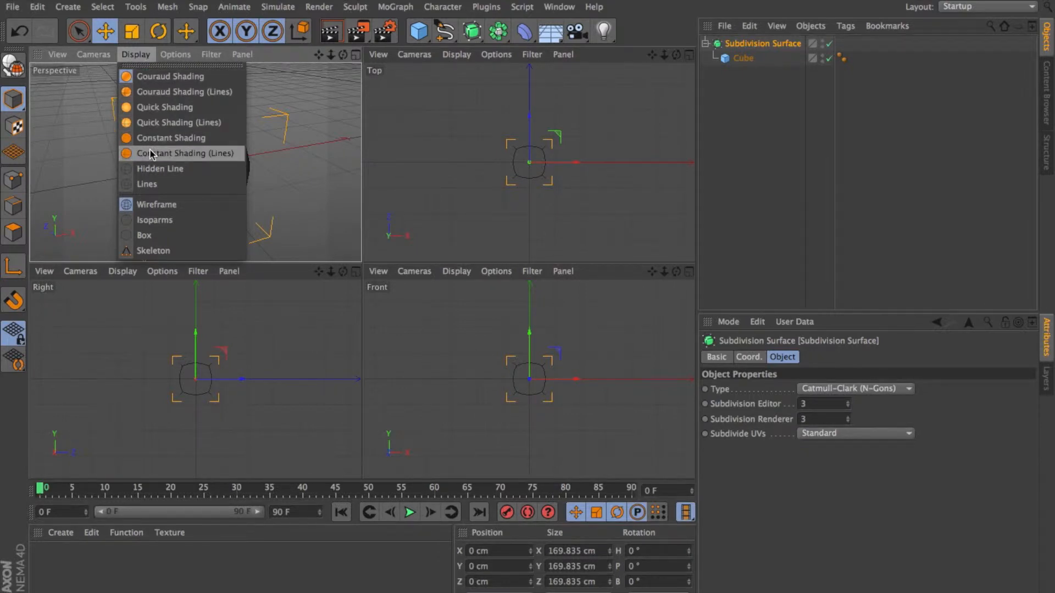
{"action": "mouse_move", "coordinate": [154, 251]}
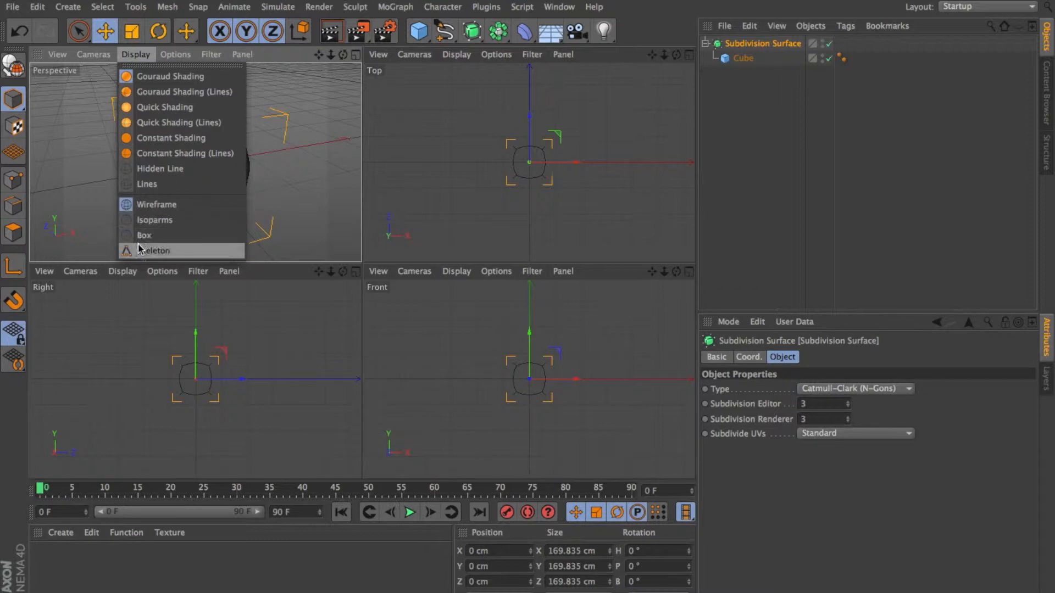
{"action": "mouse_move", "coordinate": [183, 91]}
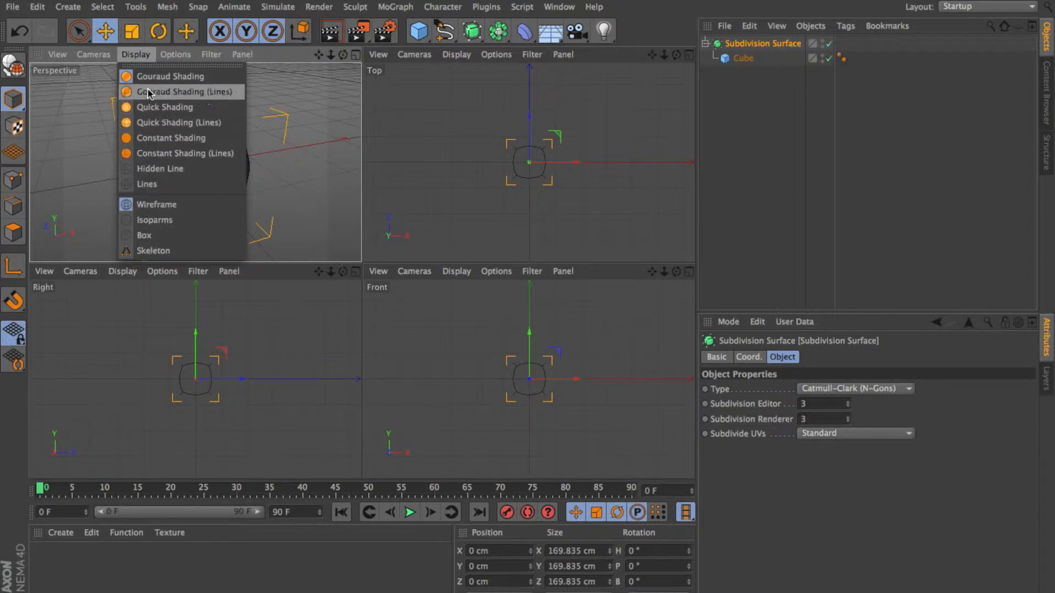
{"action": "mouse_move", "coordinate": [175, 107]}
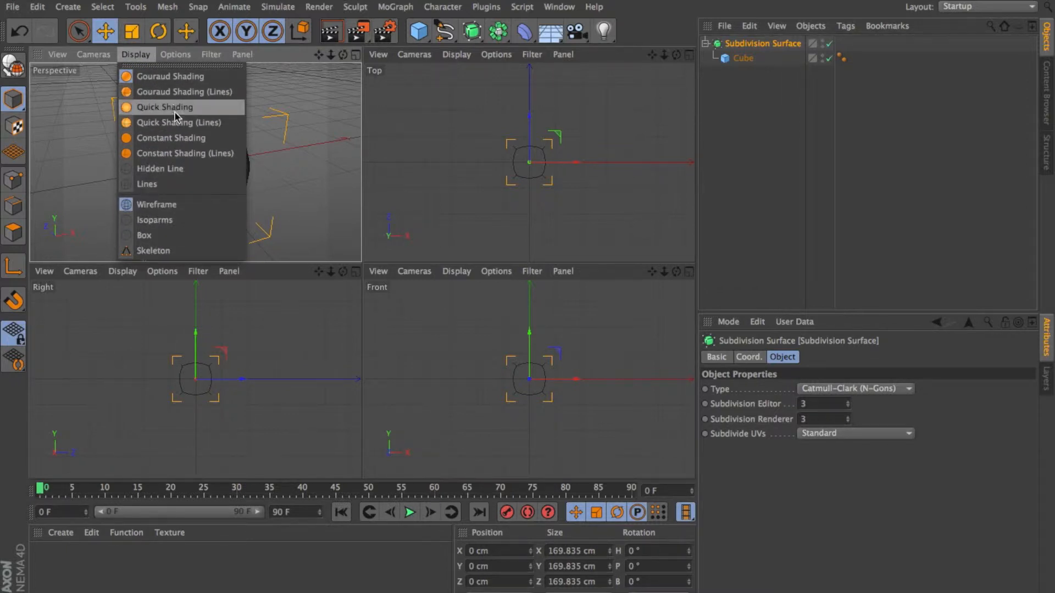
{"action": "left_click", "coordinate": [164, 107]}
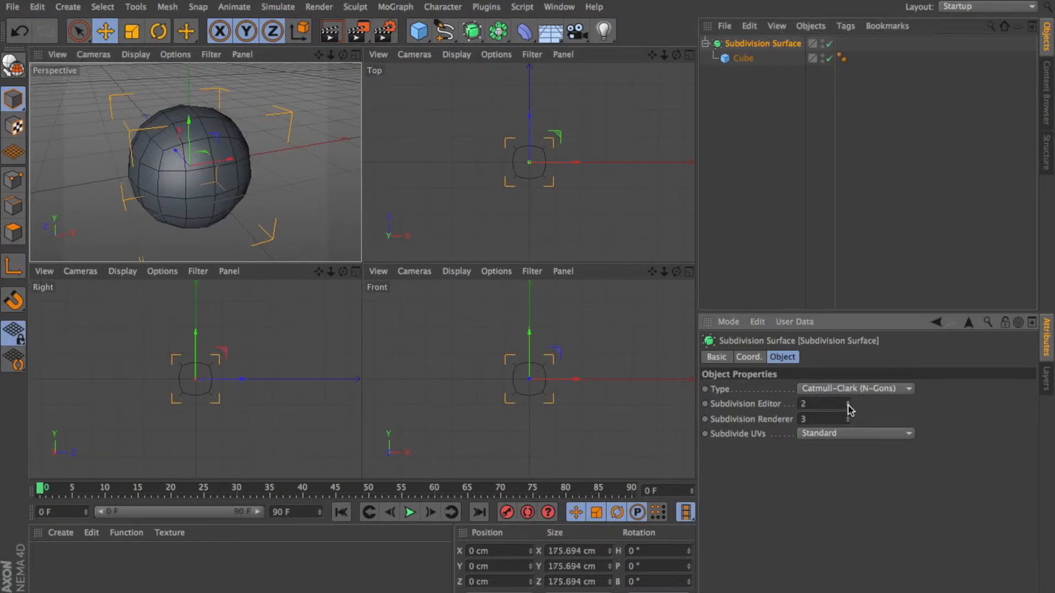
{"action": "left_click", "coordinate": [848, 403]}
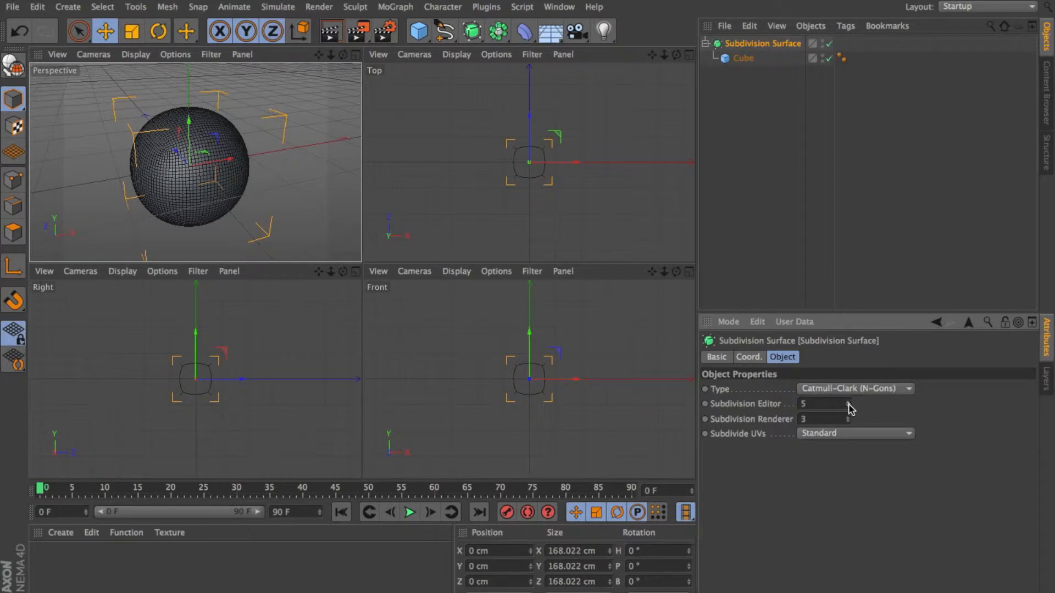
{"action": "left_click", "coordinate": [472, 30]}
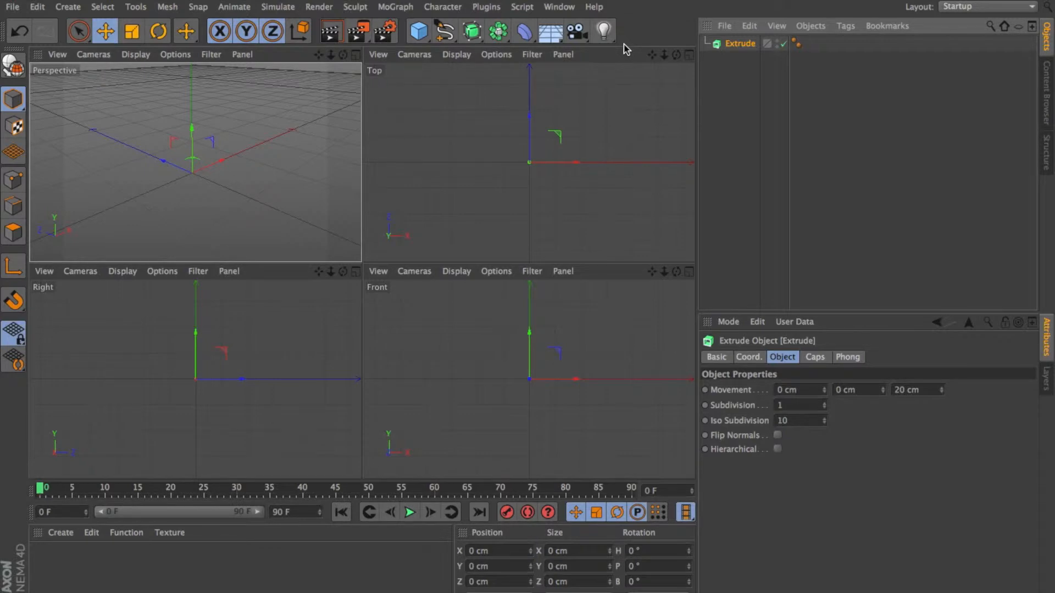
{"action": "mouse_move", "coordinate": [413, 55]}
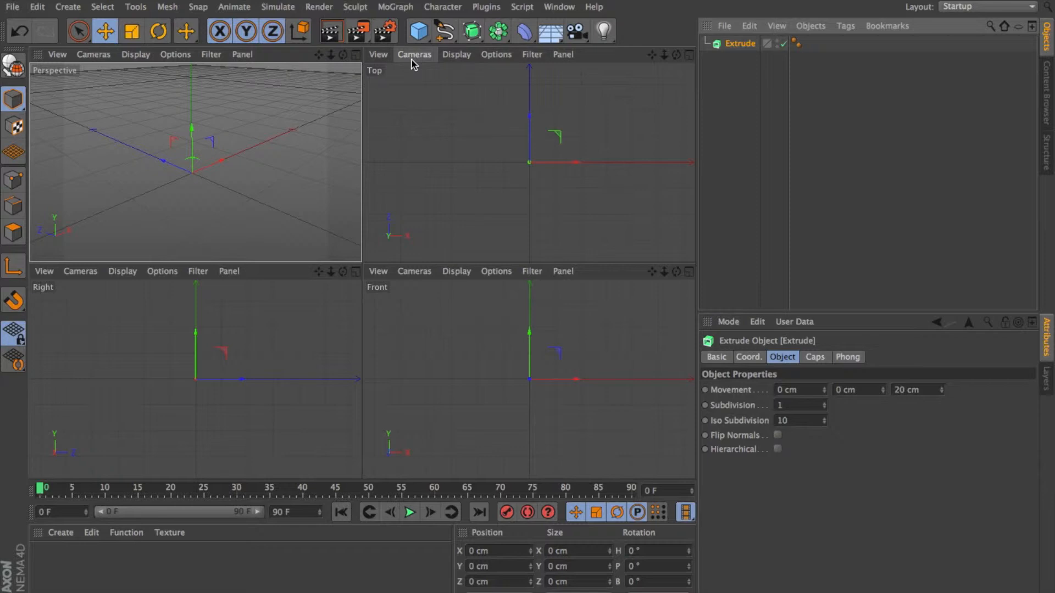
{"action": "mouse_move", "coordinate": [427, 65]}
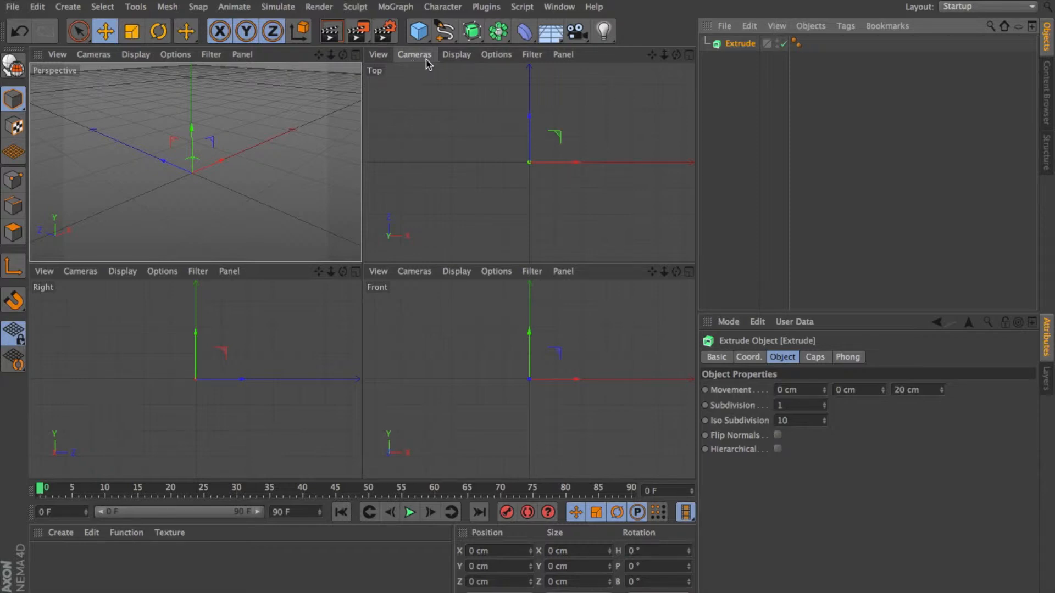
Step: Draw a closed six-sided Linear spline, drop it under Extrude with Movement Y 100 cm
{"action": "left_click", "coordinate": [442, 31]}
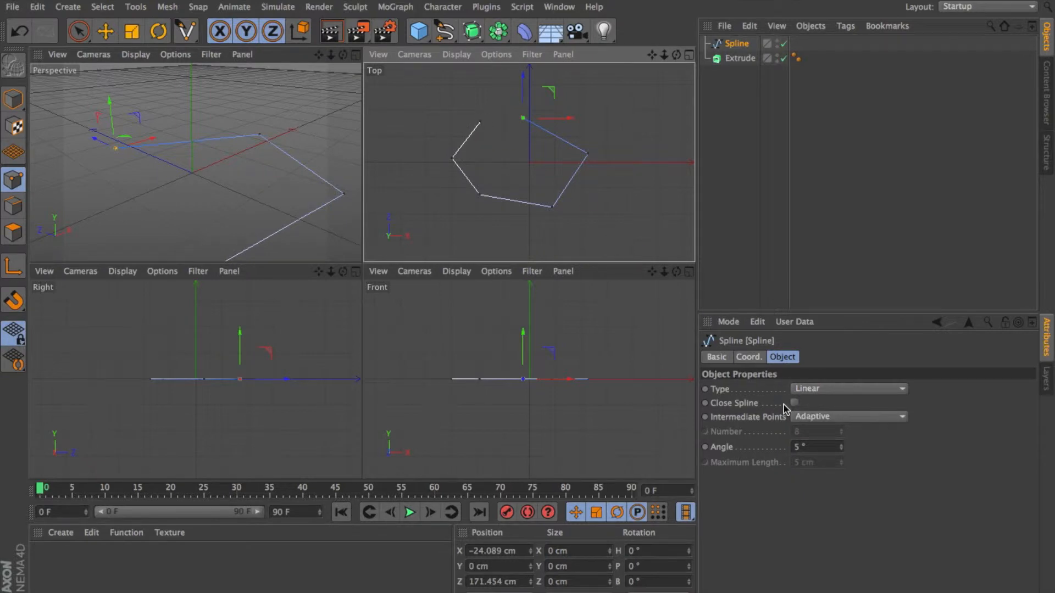
{"action": "left_click", "coordinate": [793, 403]}
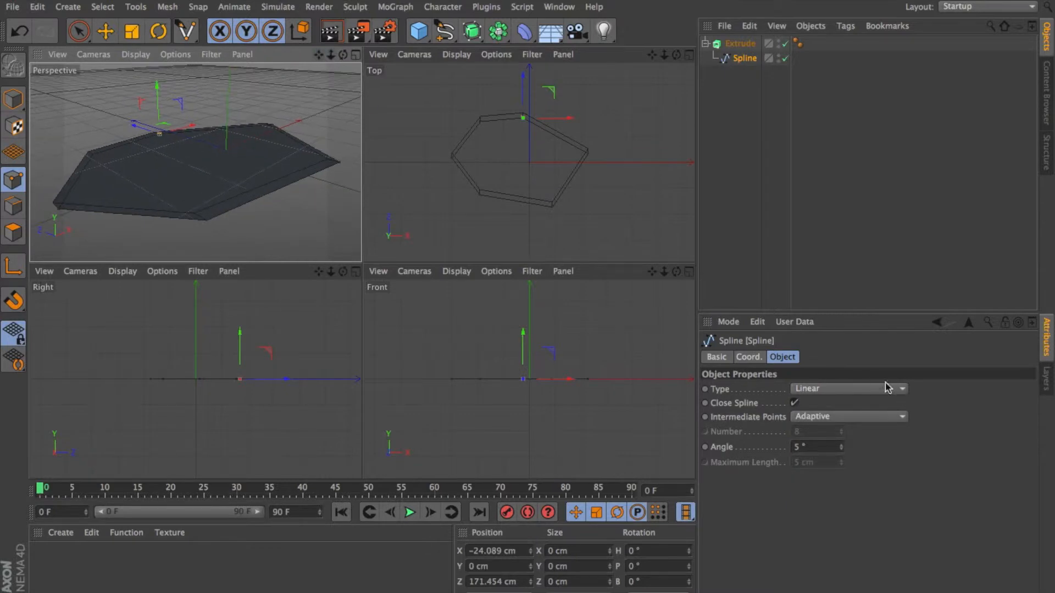
{"action": "left_click", "coordinate": [740, 43]}
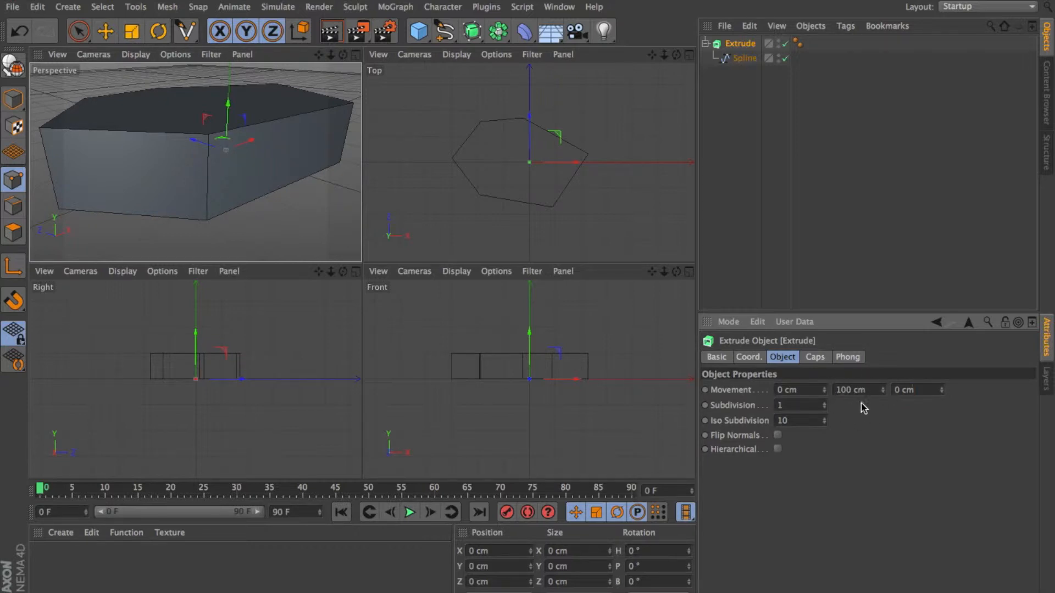
{"action": "left_click", "coordinate": [912, 389]}
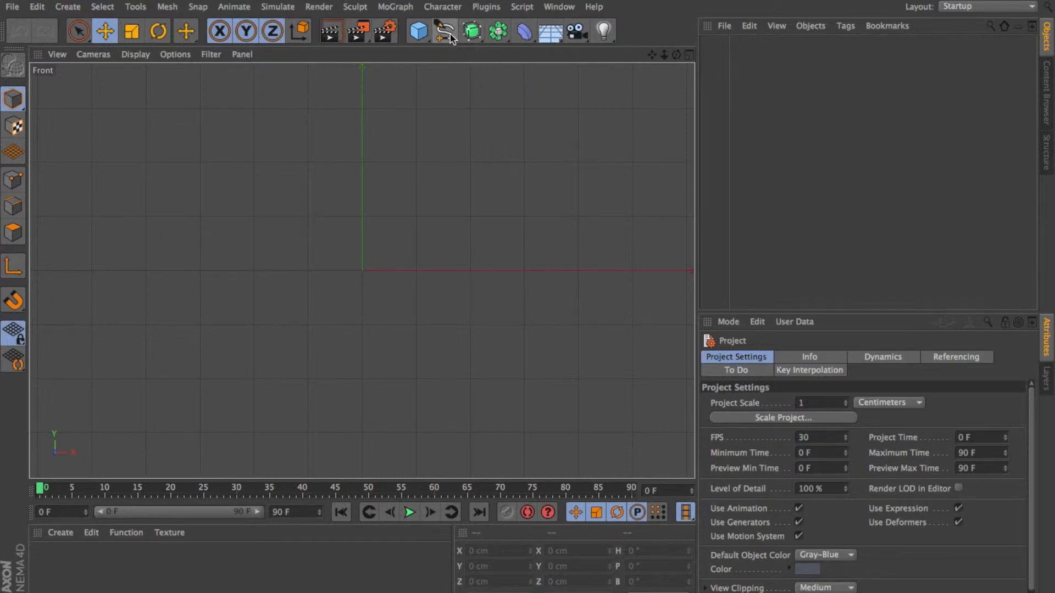
Step: Draw a zigzag Linear profile spline beside the vertical axis in the Front view
{"action": "left_click", "coordinate": [443, 30]}
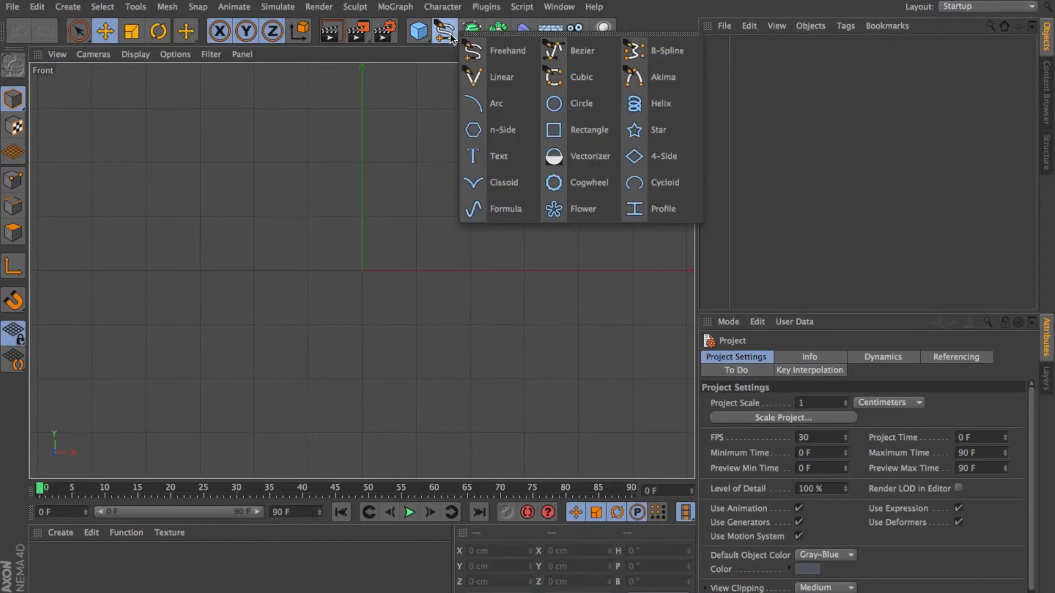
{"action": "left_click", "coordinate": [67, 7]}
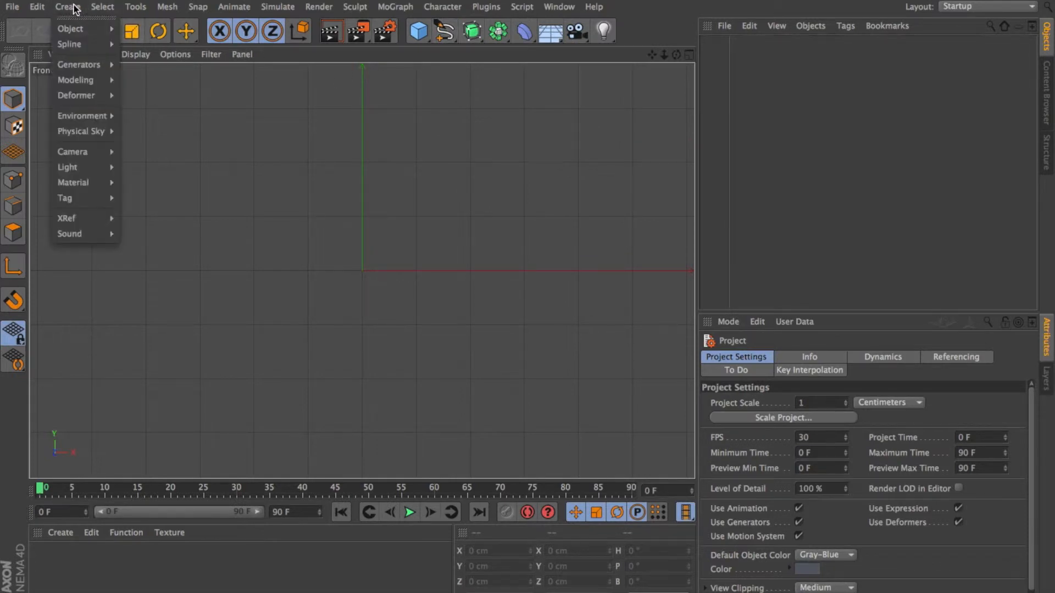
{"action": "left_click", "coordinate": [69, 44]}
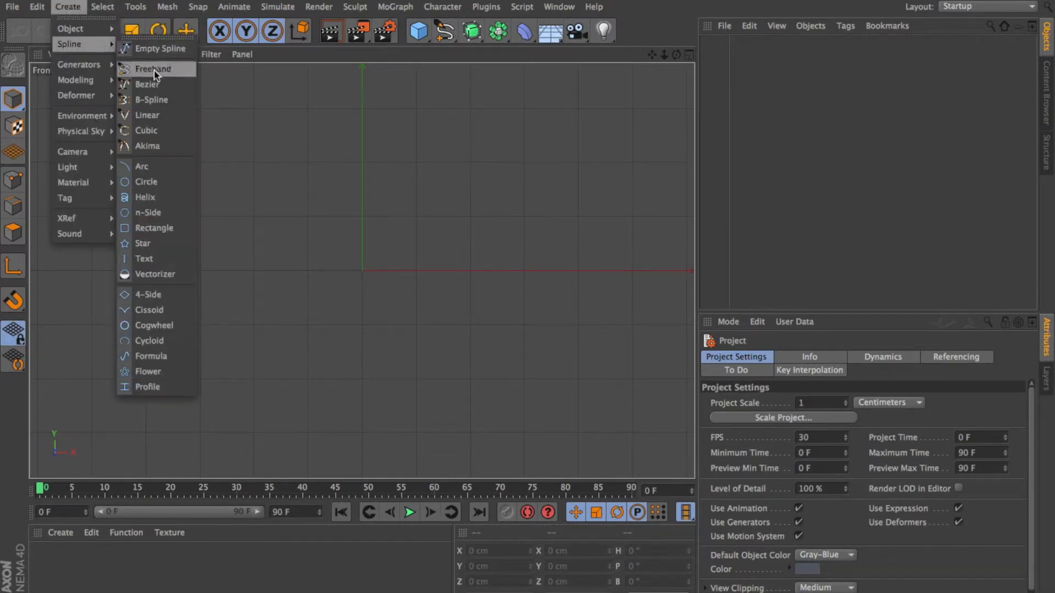
{"action": "left_click", "coordinate": [146, 115]}
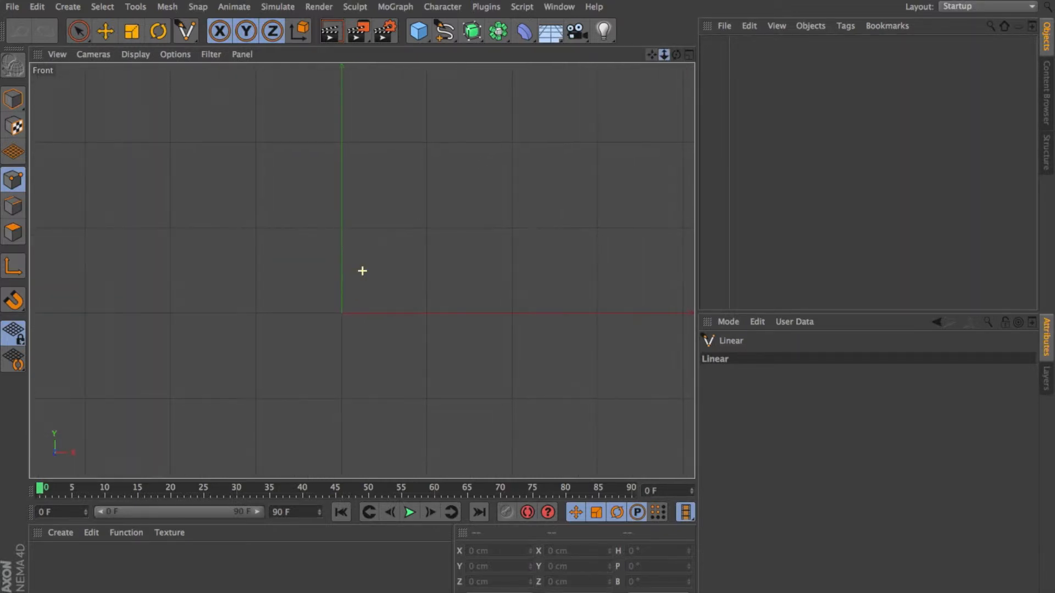
{"action": "mouse_move", "coordinate": [376, 139]}
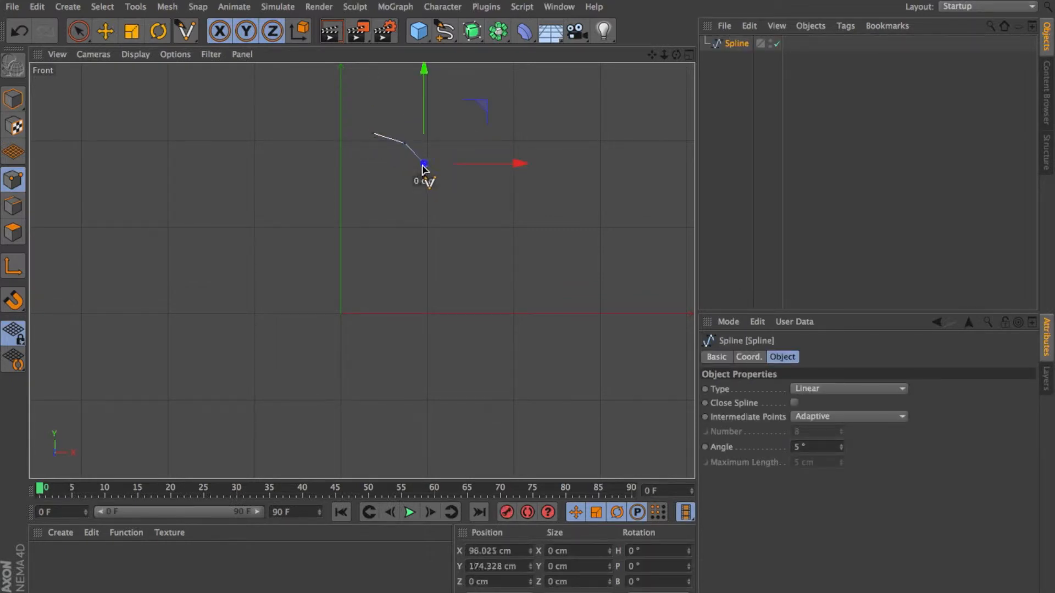
{"action": "left_click_drag", "start_coordinate": [422, 164], "coordinate": [377, 202]}
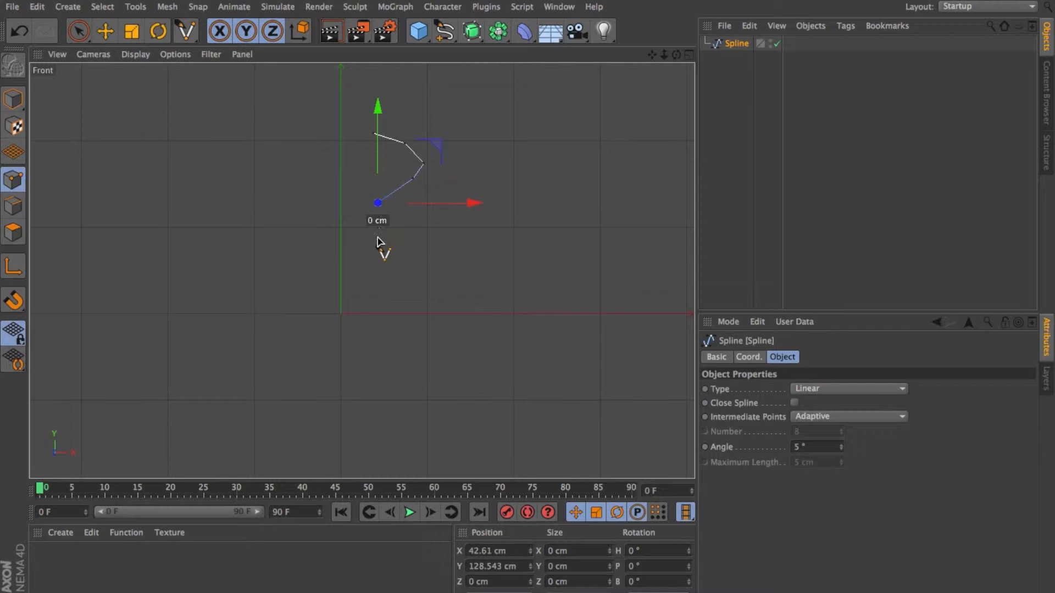
{"action": "left_click_drag", "start_coordinate": [377, 203], "coordinate": [414, 306]}
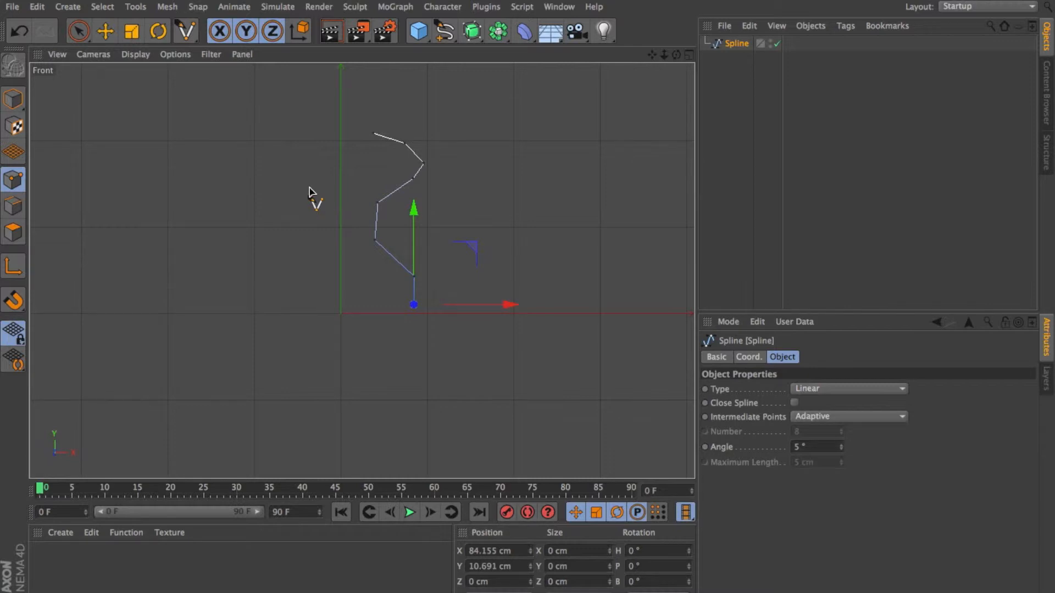
{"action": "mouse_move", "coordinate": [487, 65]}
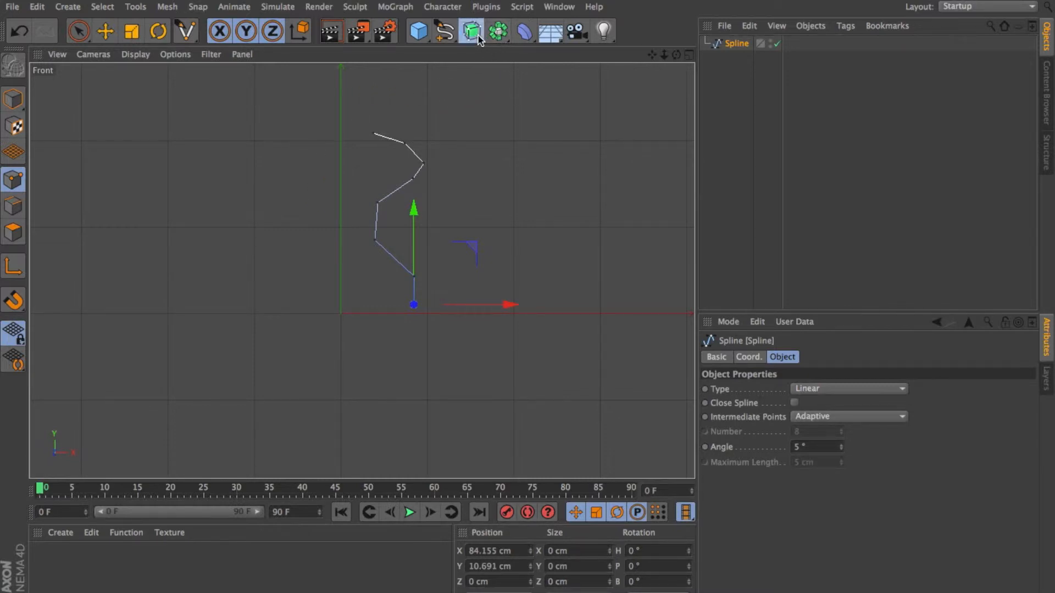
Step: Add a Lathe generator and revolve the profile spline into a spool-shaped solid
{"action": "left_click", "coordinate": [471, 30]}
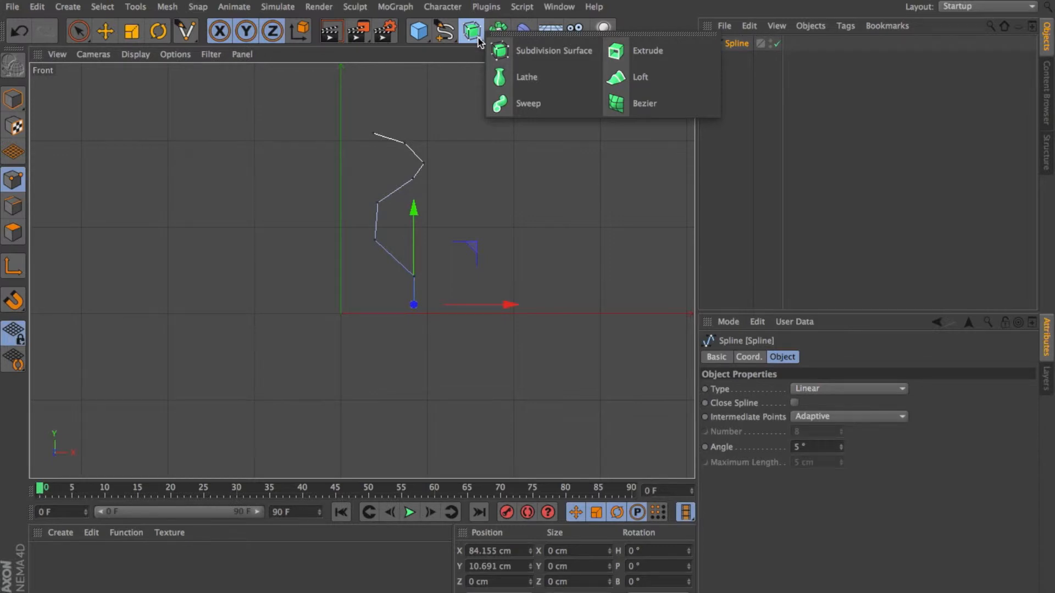
{"action": "left_click", "coordinate": [67, 7]}
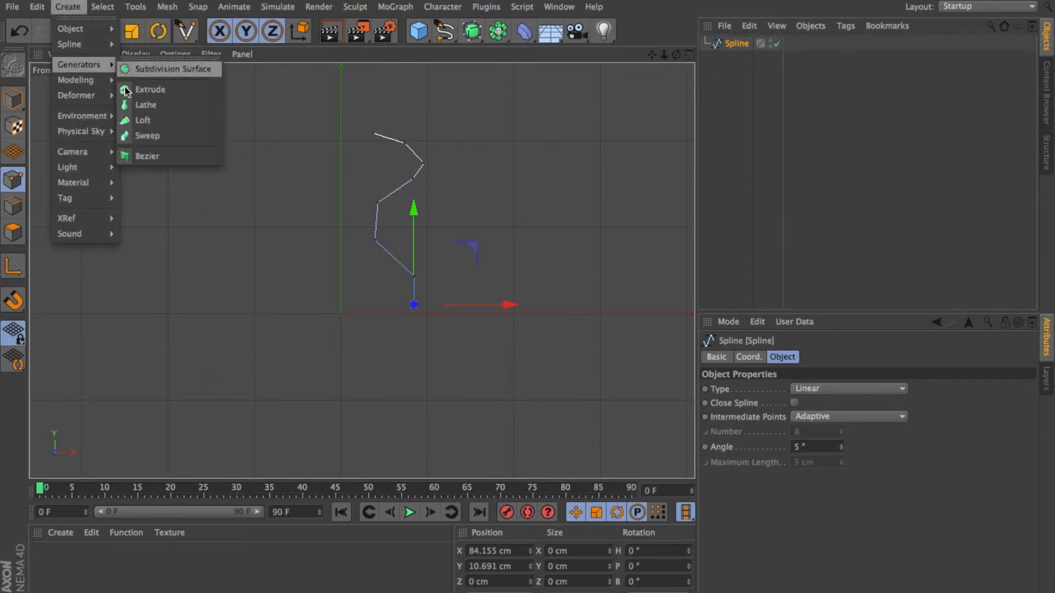
{"action": "left_click", "coordinate": [145, 105]}
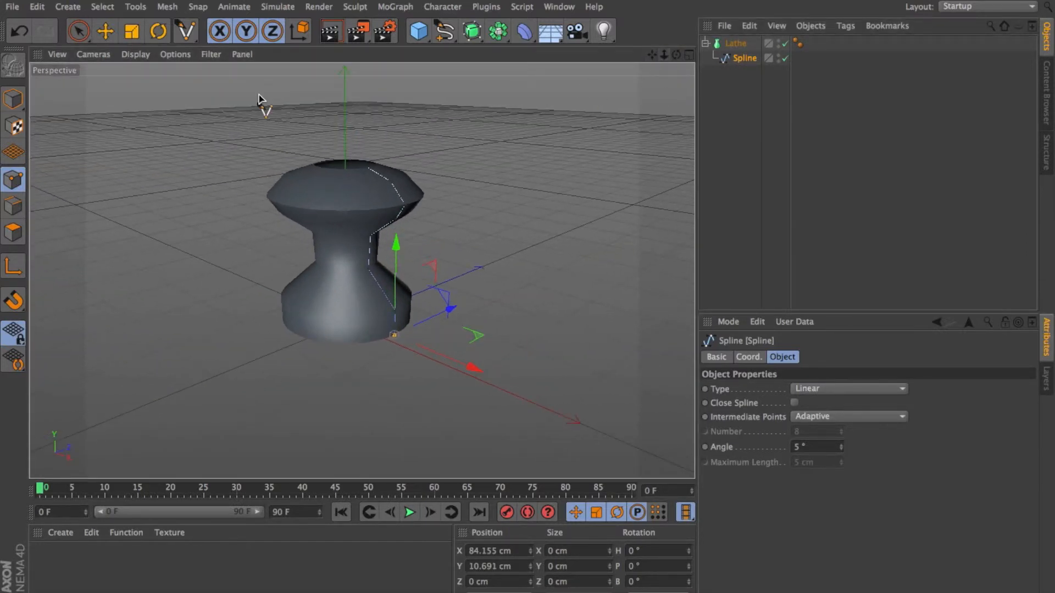
Step: Parent the Lathe under a Subdivision Surface and show the vase in four views
{"action": "left_click", "coordinate": [135, 54]}
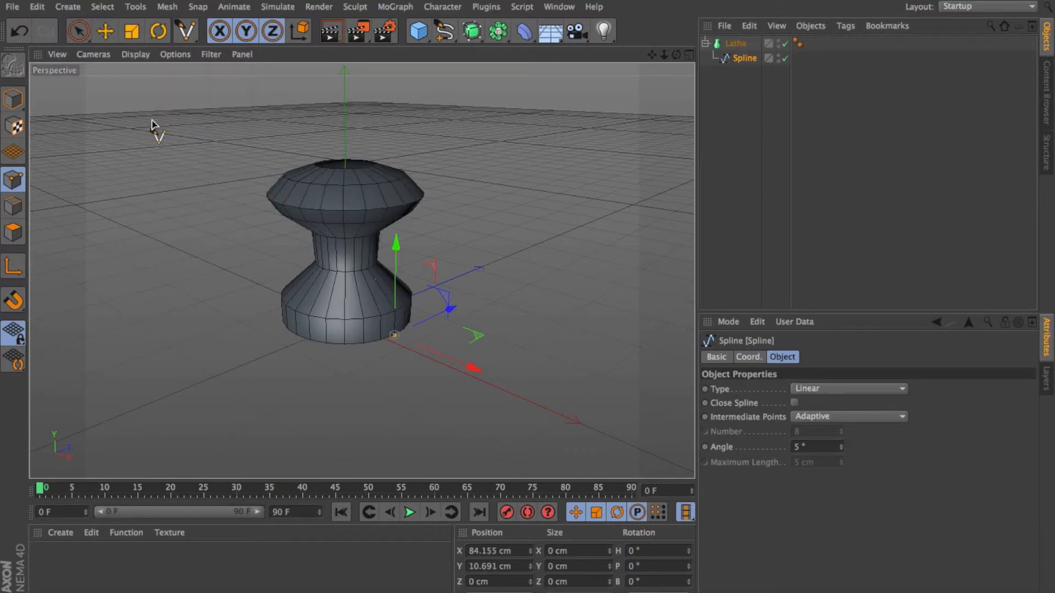
{"action": "mouse_move", "coordinate": [751, 114]}
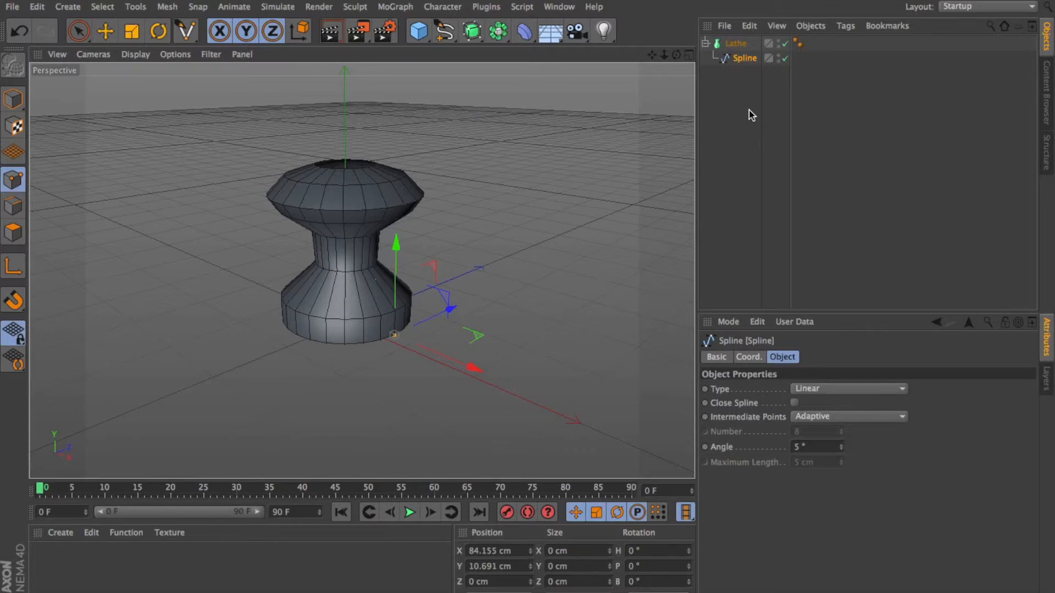
{"action": "left_click", "coordinate": [472, 32]}
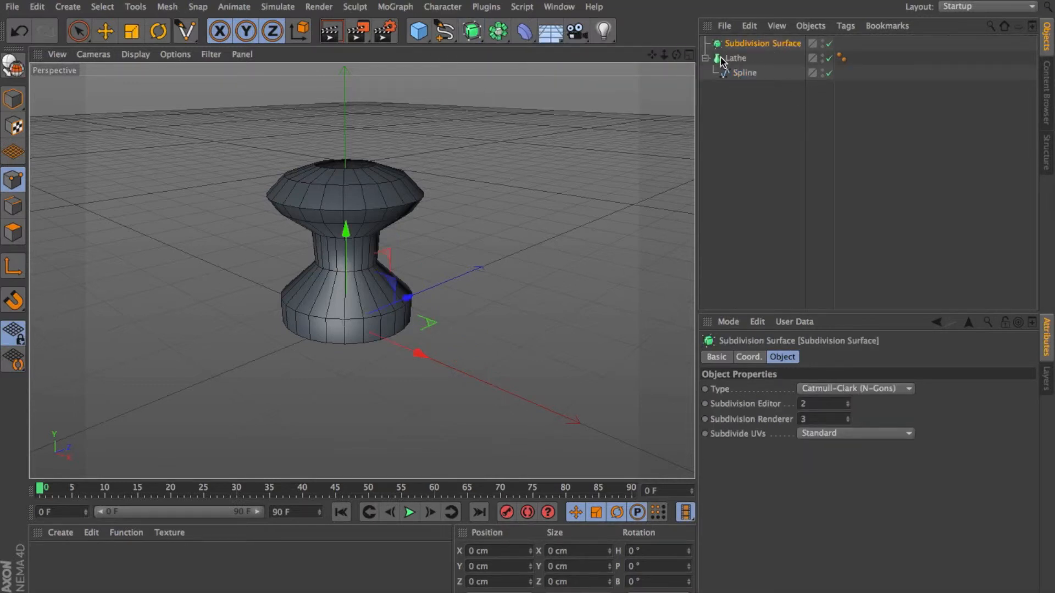
{"action": "left_click", "coordinate": [705, 59]}
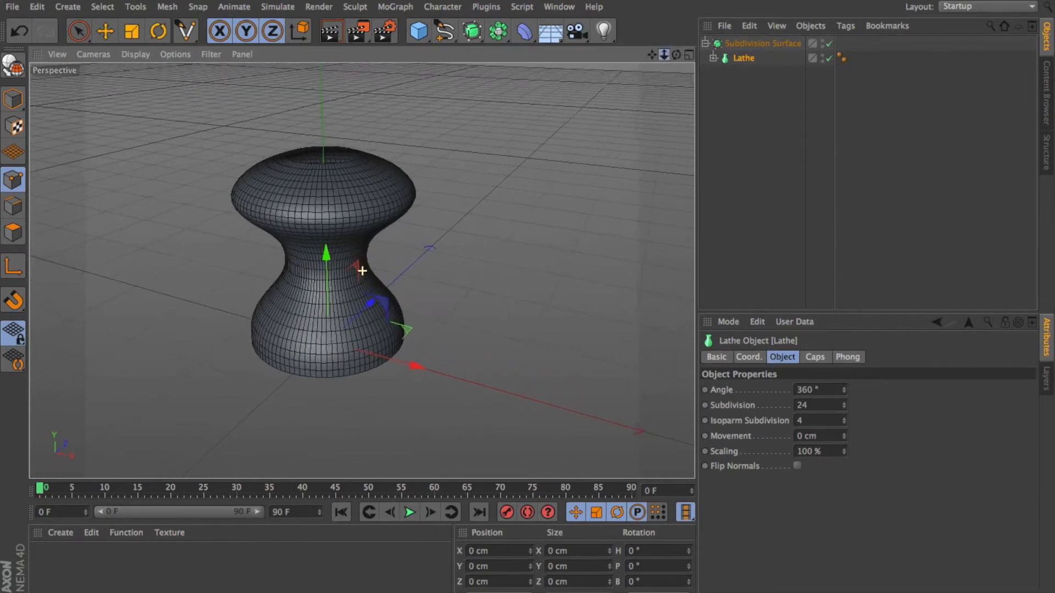
{"action": "left_click", "coordinate": [762, 43]}
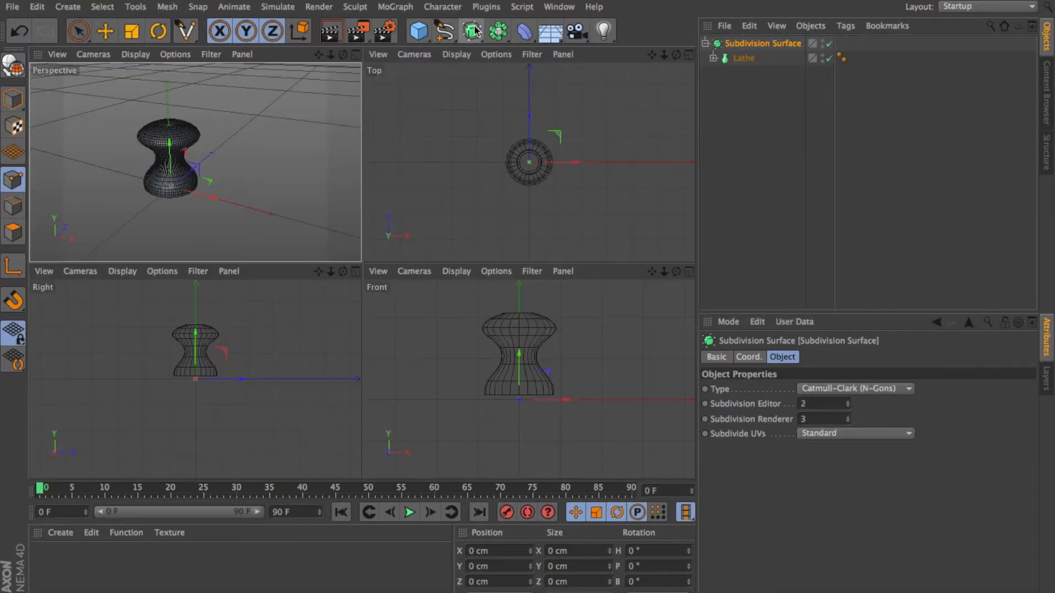
Step: Add a Loft generator and draw a zigzag Linear spline in the Front view
{"action": "left_click", "coordinate": [472, 31]}
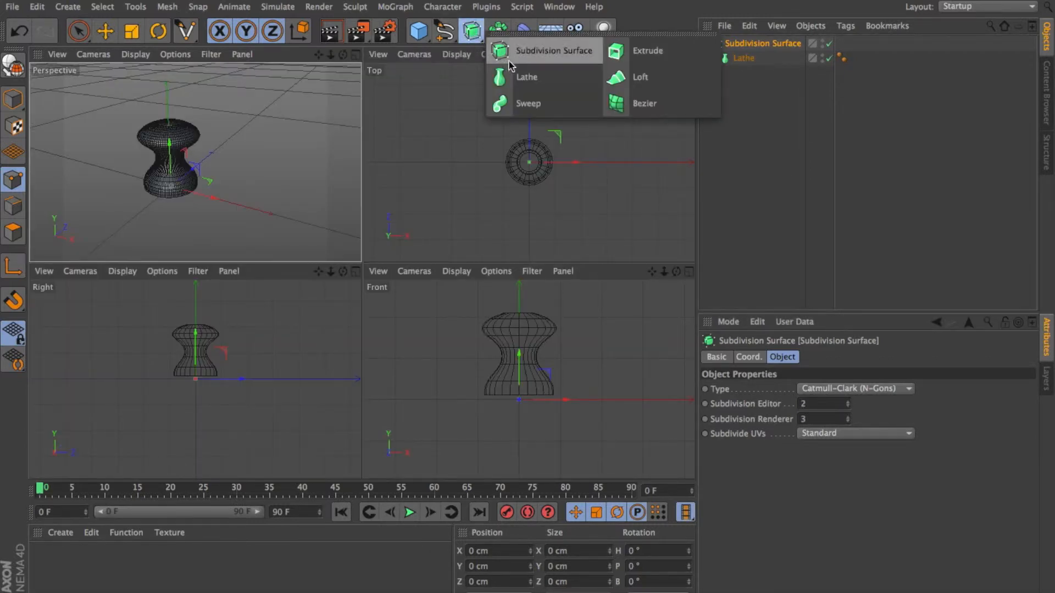
{"action": "left_click", "coordinate": [639, 77]}
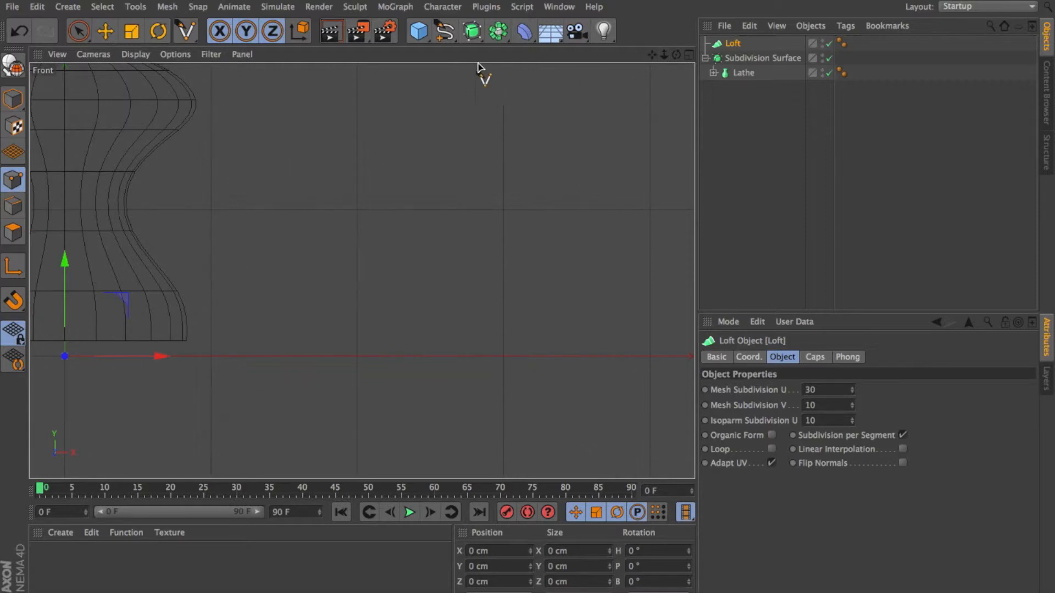
{"action": "left_click", "coordinate": [443, 31]}
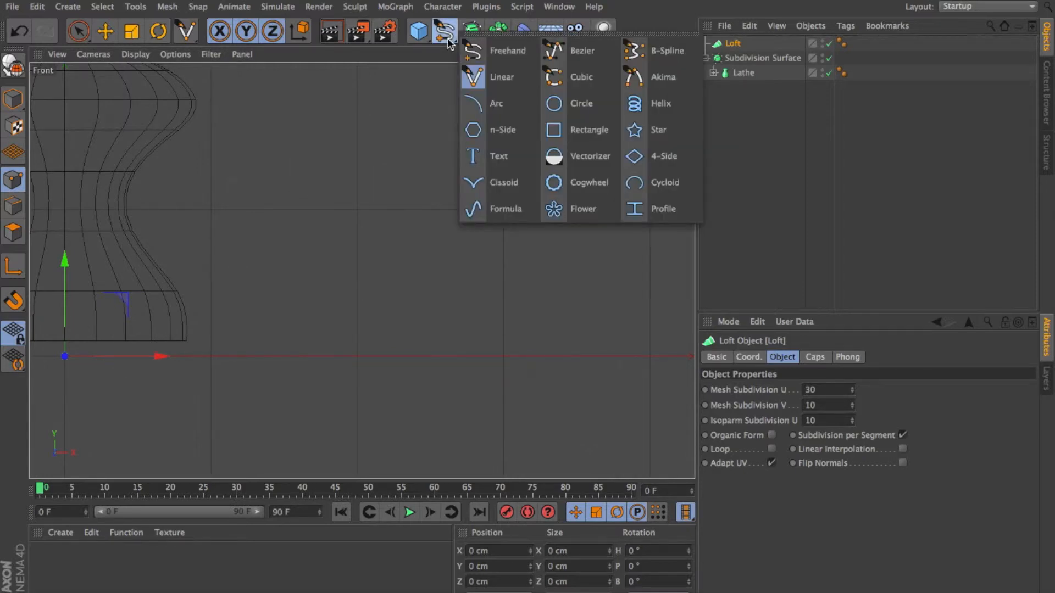
{"action": "left_click", "coordinate": [501, 77]}
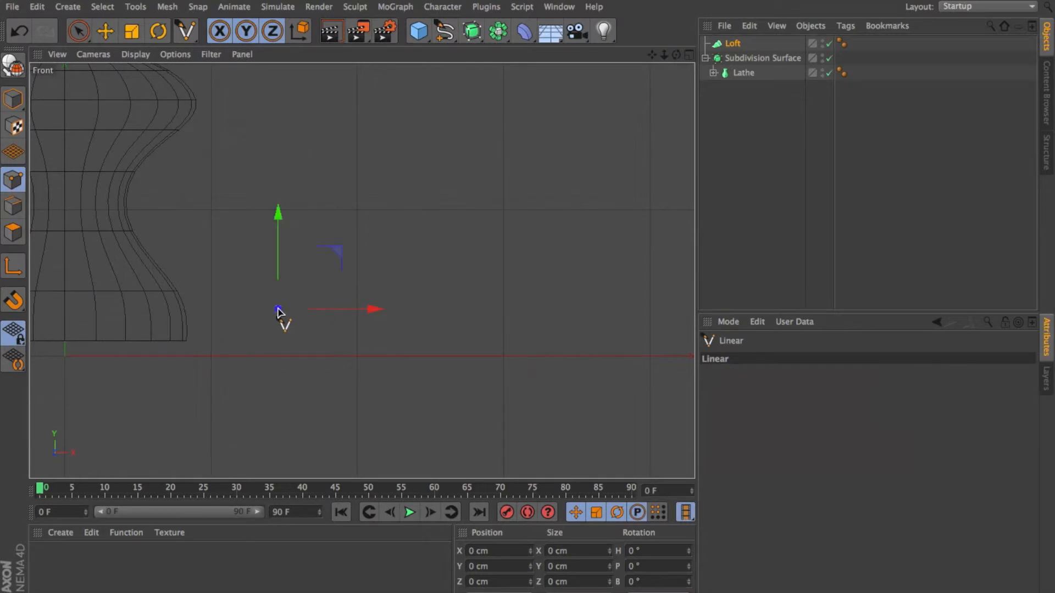
{"action": "left_click_drag", "start_coordinate": [278, 310], "coordinate": [490, 313]}
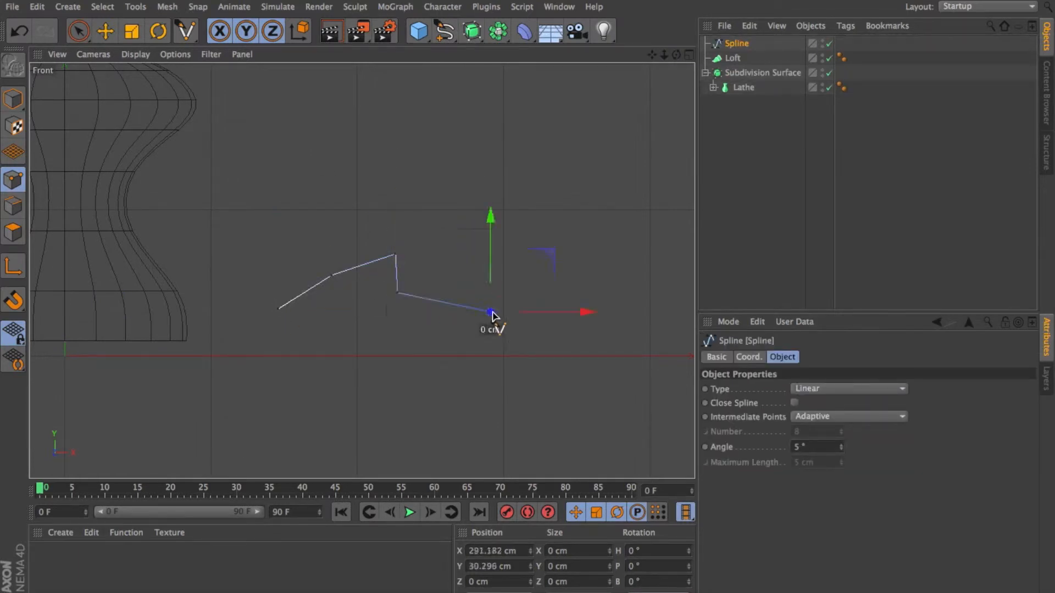
{"action": "left_click_drag", "start_coordinate": [491, 315], "coordinate": [662, 303]}
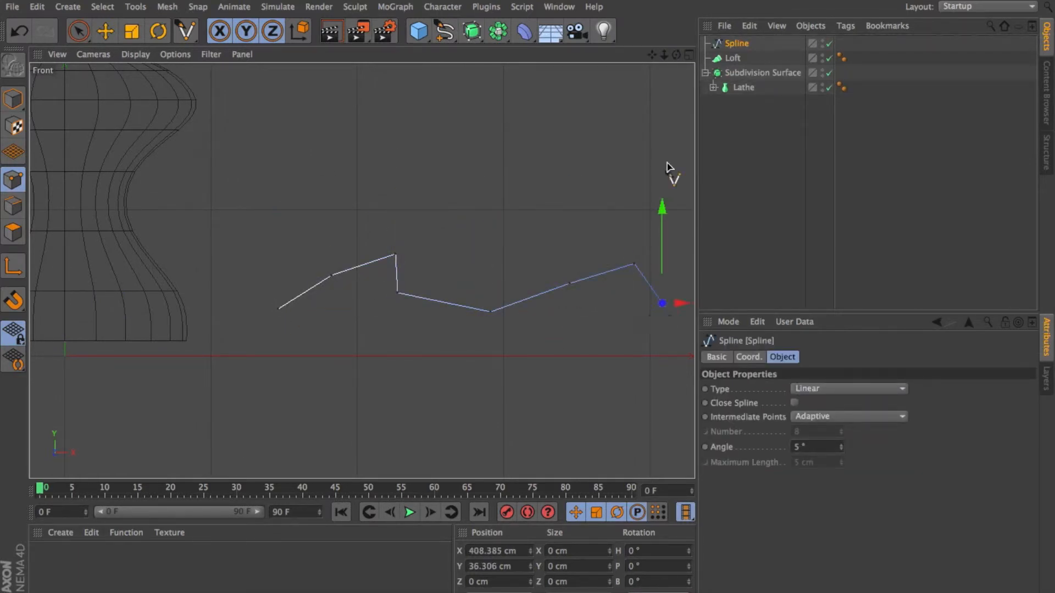
Step: Copy the zigzag spline, offset it in Z and drop both under the Loft
{"action": "left_click", "coordinate": [687, 55]}
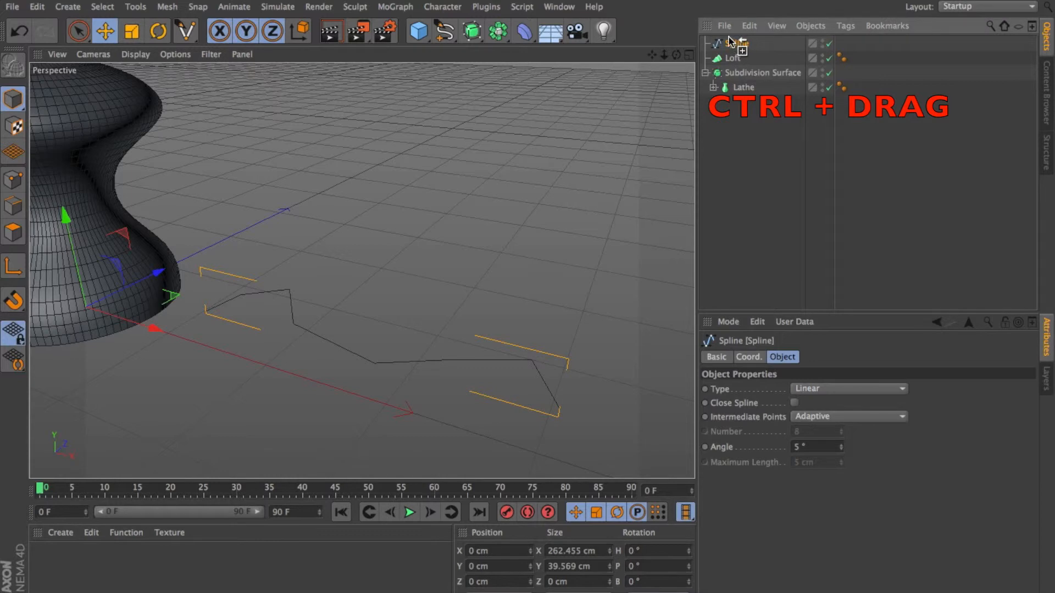
{"action": "left_click_drag", "start_coordinate": [714, 59], "coordinate": [739, 43]}
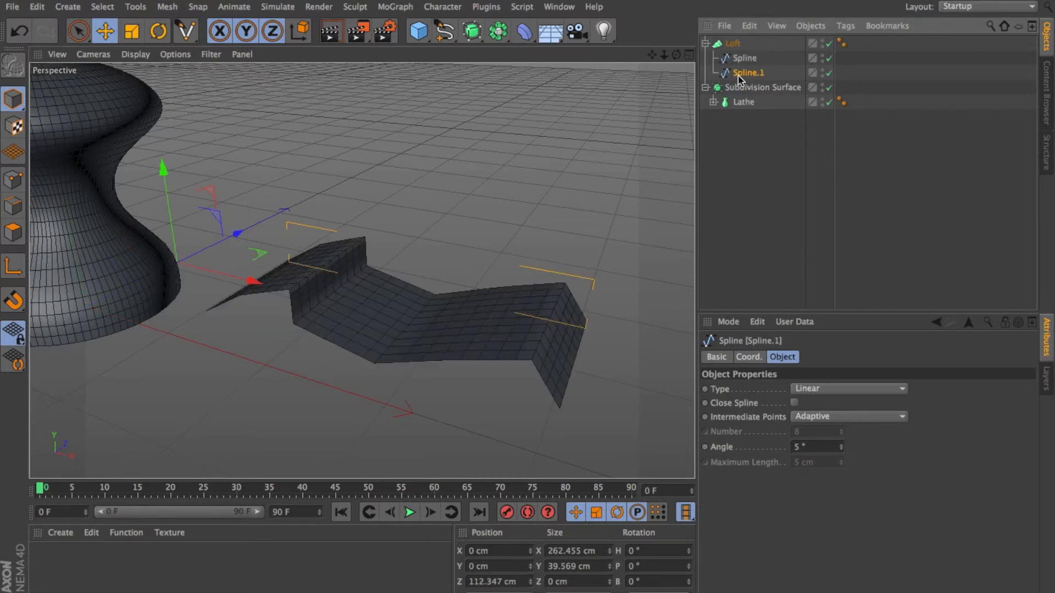
{"action": "left_click", "coordinate": [830, 44]}
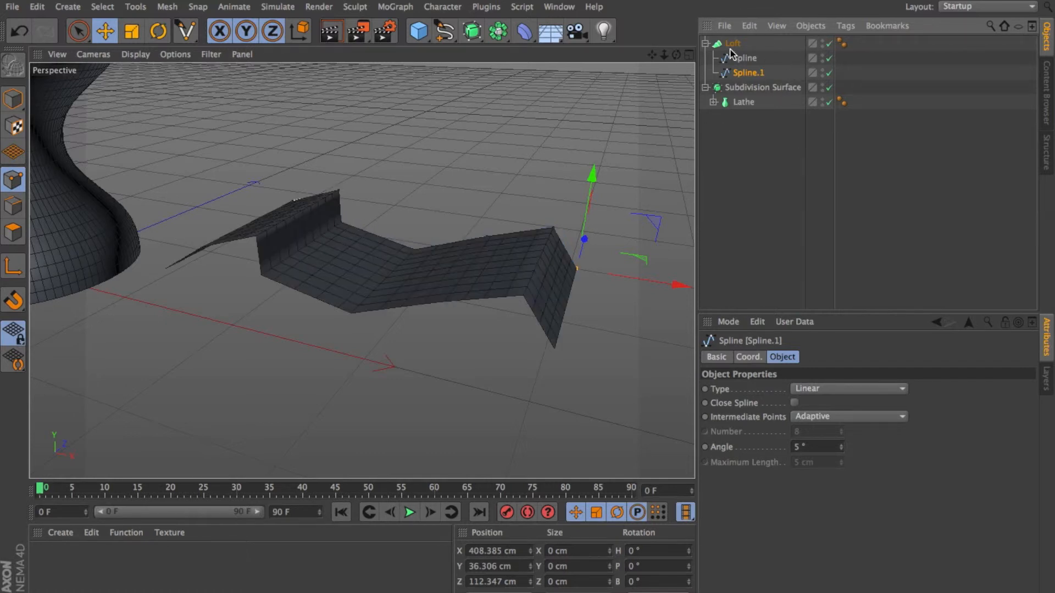
Step: Set Loft Mesh Subdivision U to 8 and smooth it under a Subdivision Surface at editor level 2
{"action": "left_click", "coordinate": [732, 43]}
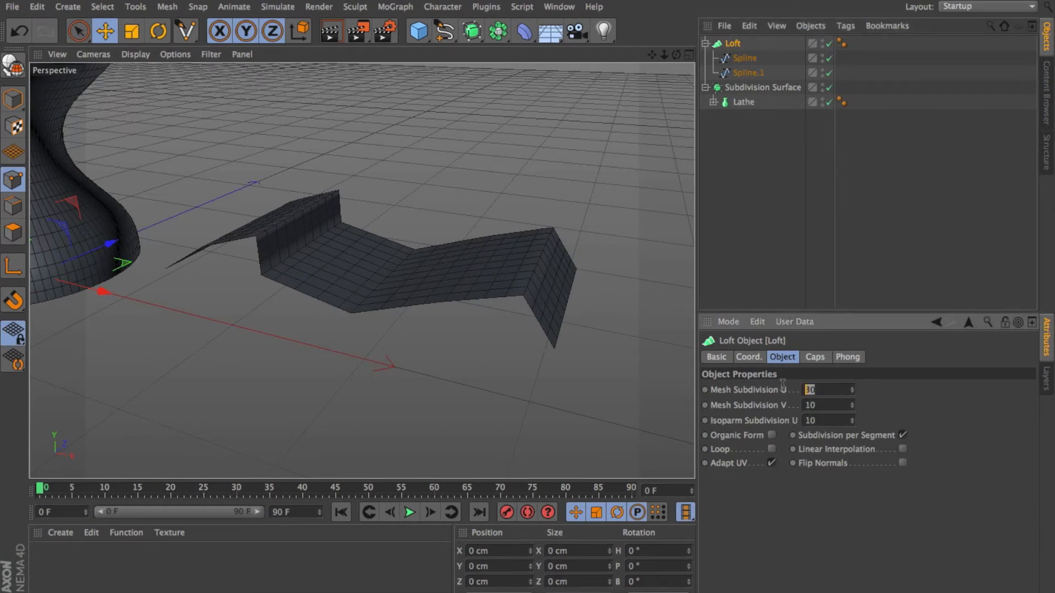
{"action": "type", "text": "8"}
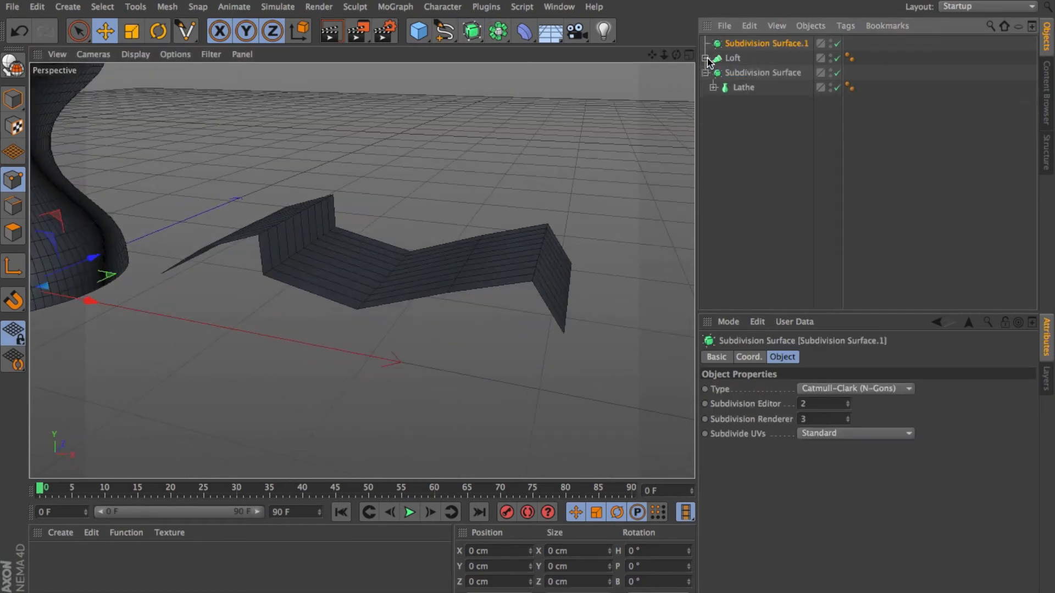
{"action": "left_click", "coordinate": [739, 58]}
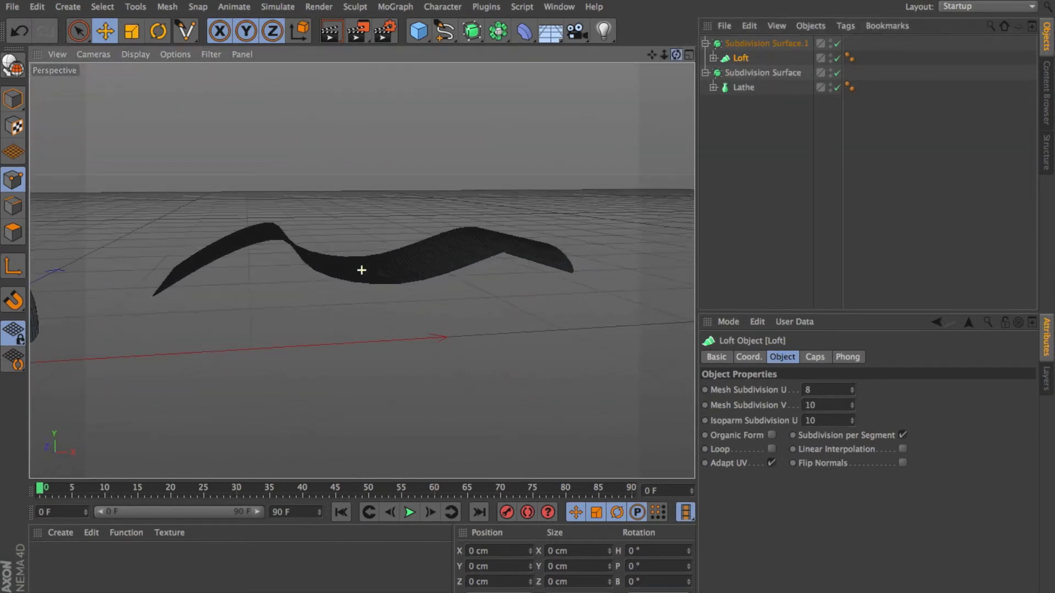
{"action": "left_click", "coordinate": [765, 43]}
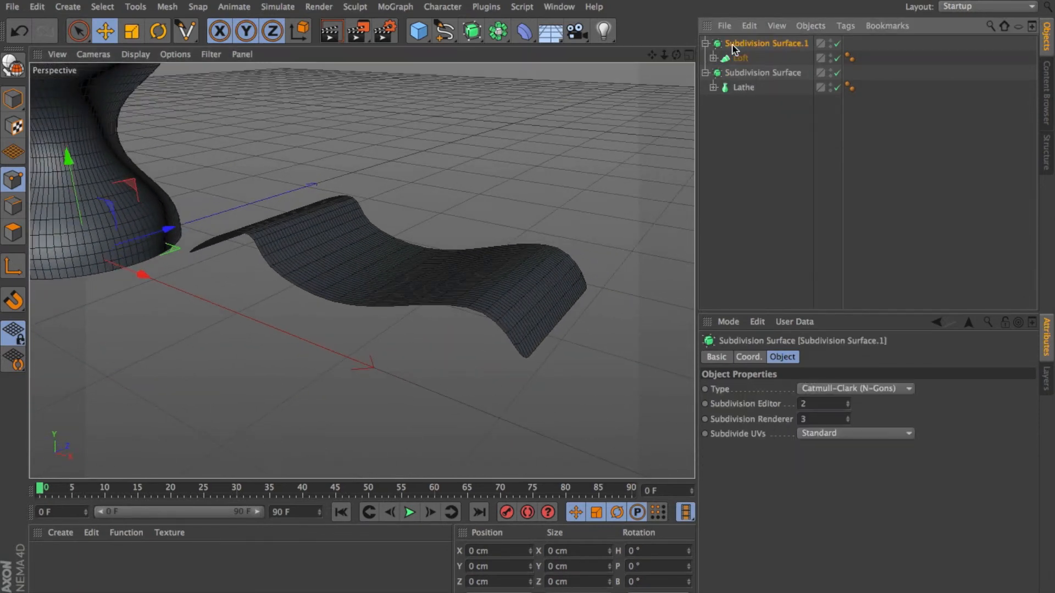
{"action": "left_click", "coordinate": [849, 407]}
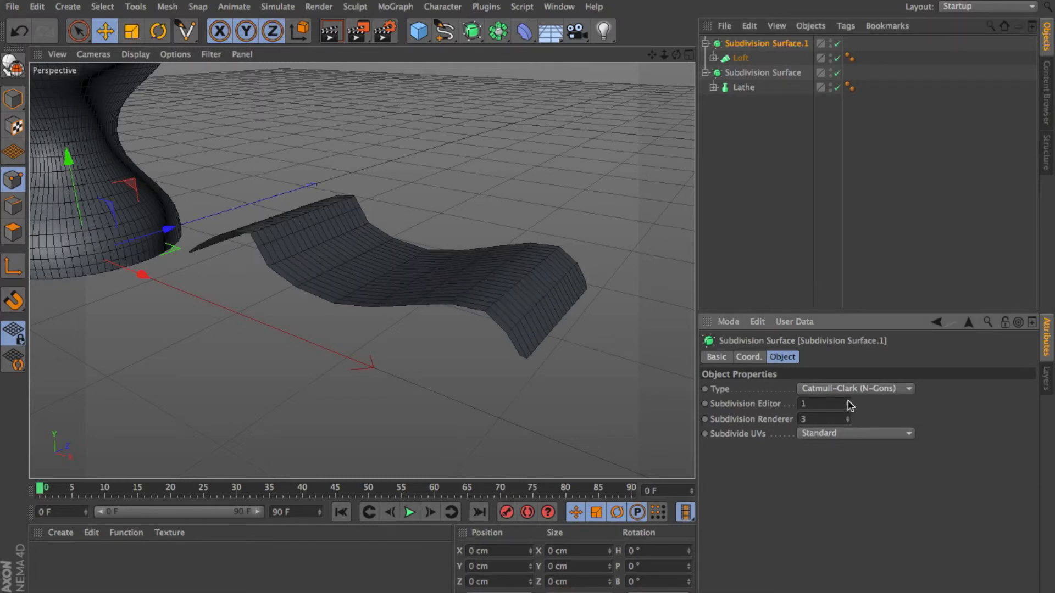
{"action": "left_click", "coordinate": [849, 403]}
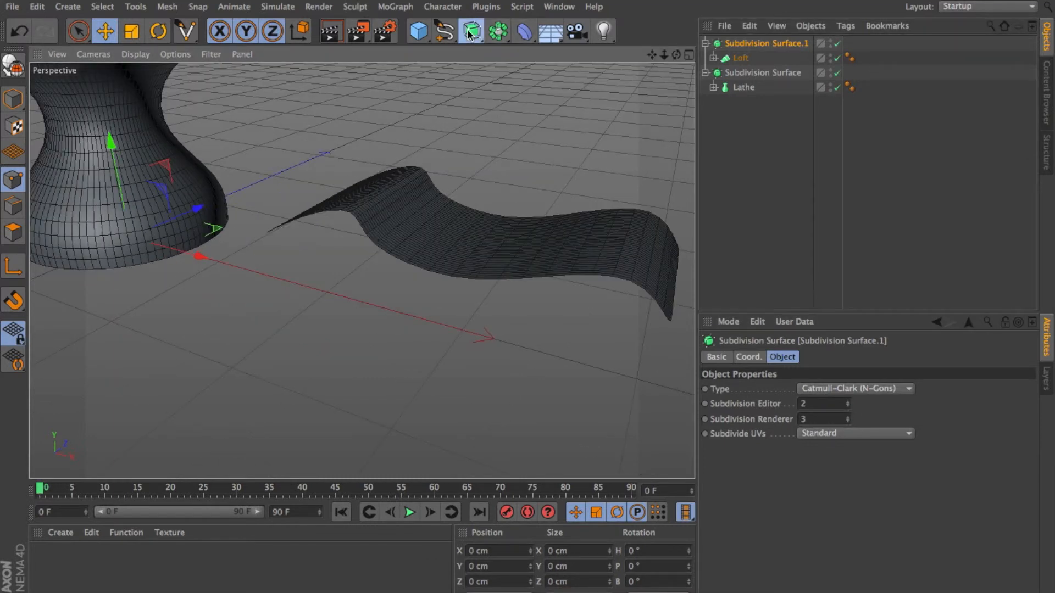
Step: Add a Sweep generator with a free copy of the zigzag spline
{"action": "left_click", "coordinate": [471, 30]}
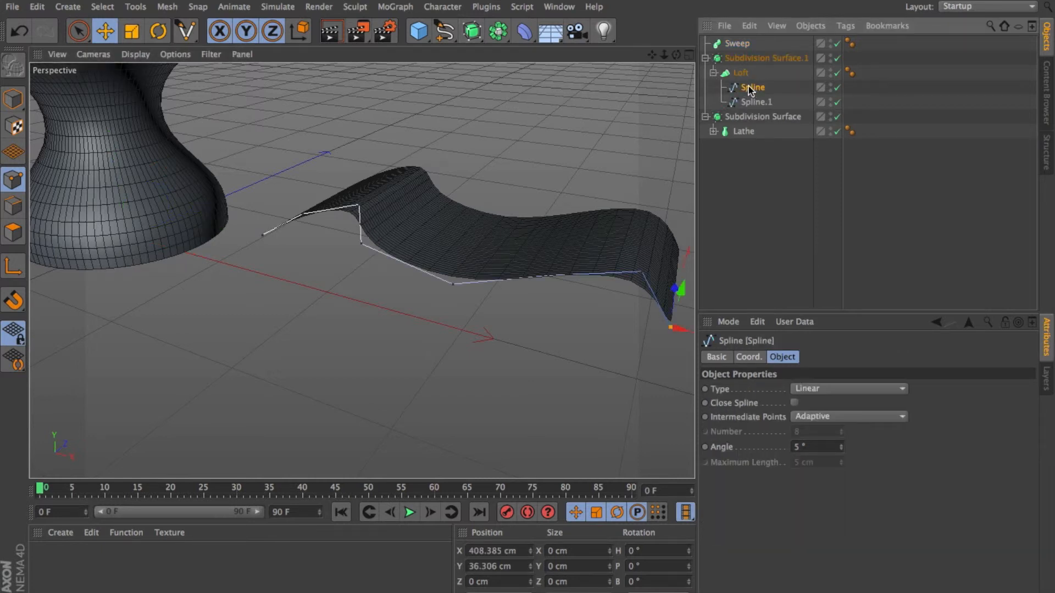
{"action": "mouse_move", "coordinate": [752, 88]}
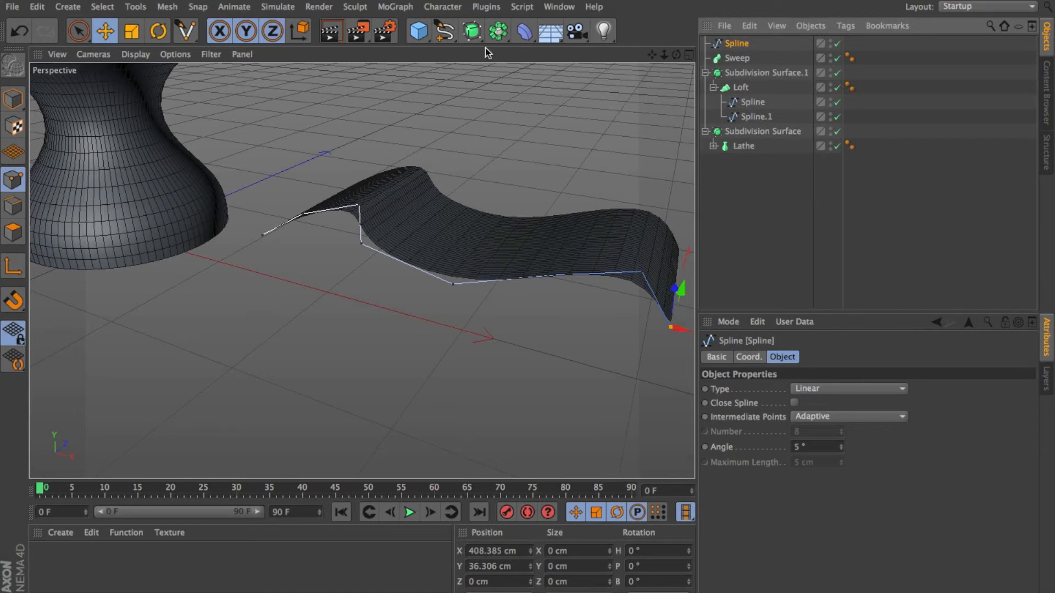
Step: Add a Circle of Radius 2 cm and drop it with the zigzag spline under the Sweep
{"action": "left_click", "coordinate": [443, 31]}
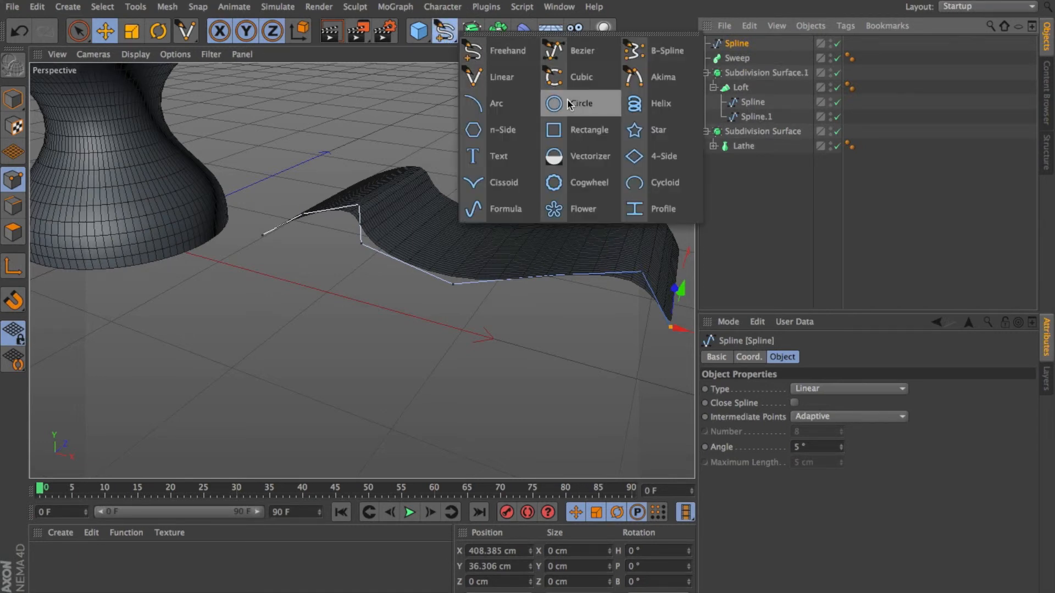
{"action": "left_click", "coordinate": [580, 103]}
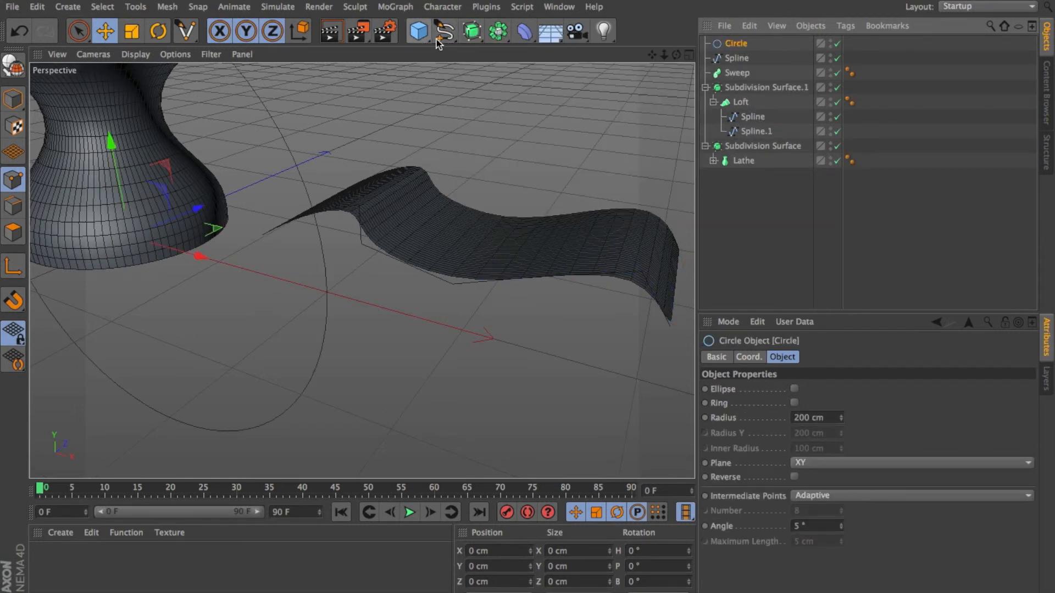
{"action": "left_click", "coordinate": [442, 31]}
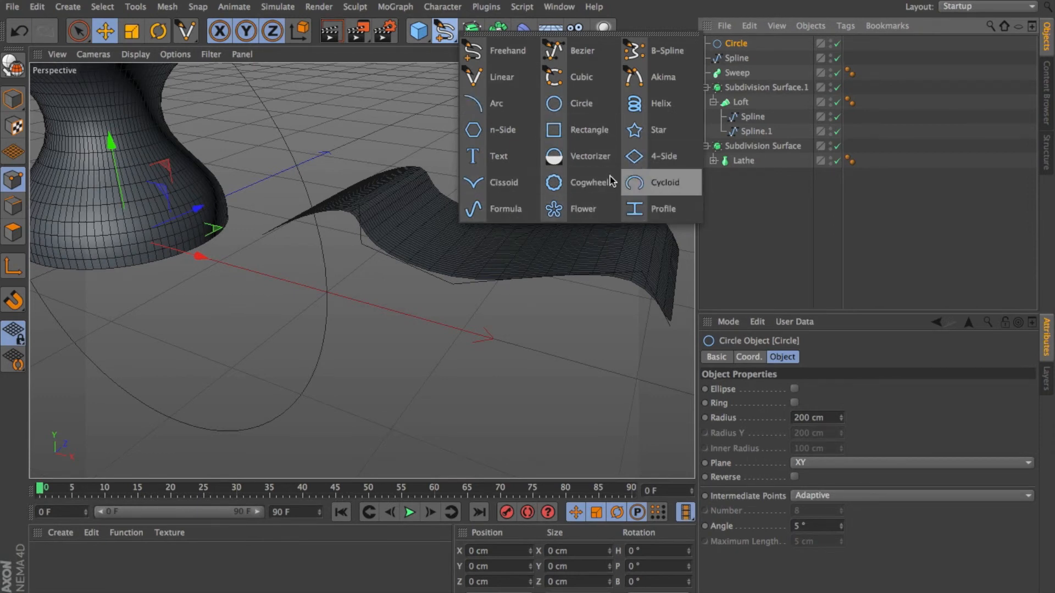
{"action": "left_click", "coordinate": [707, 259]}
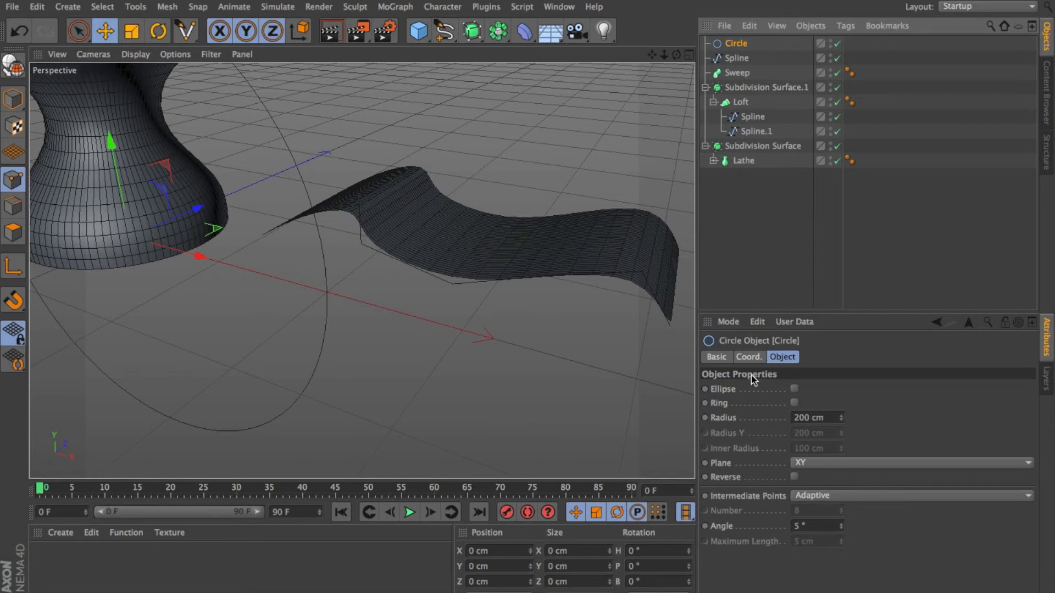
{"action": "type", "text": "2 cm"}
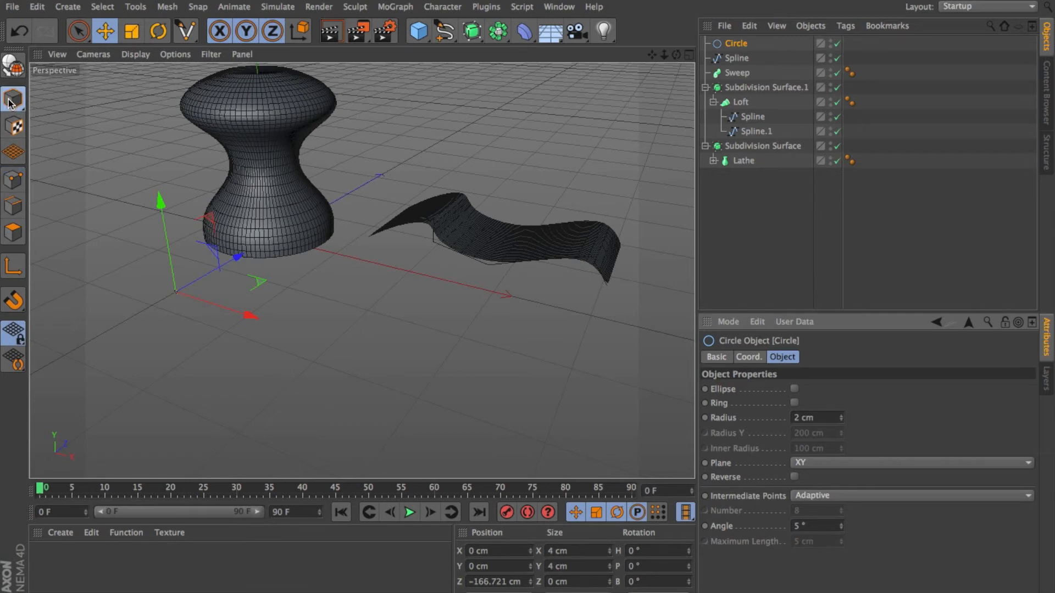
{"action": "mouse_move", "coordinate": [139, 124]}
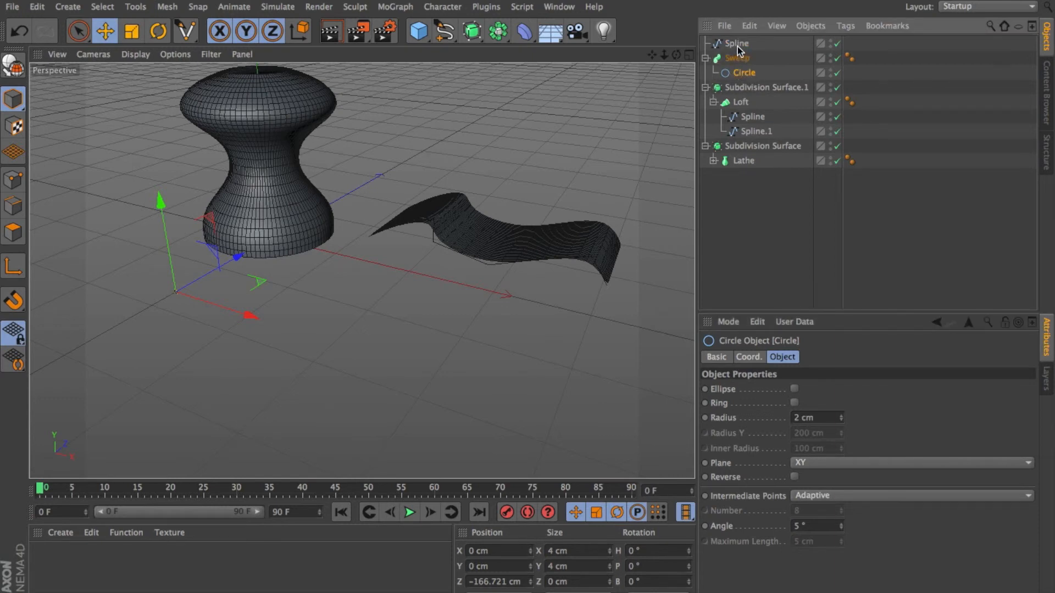
{"action": "left_click", "coordinate": [744, 72]}
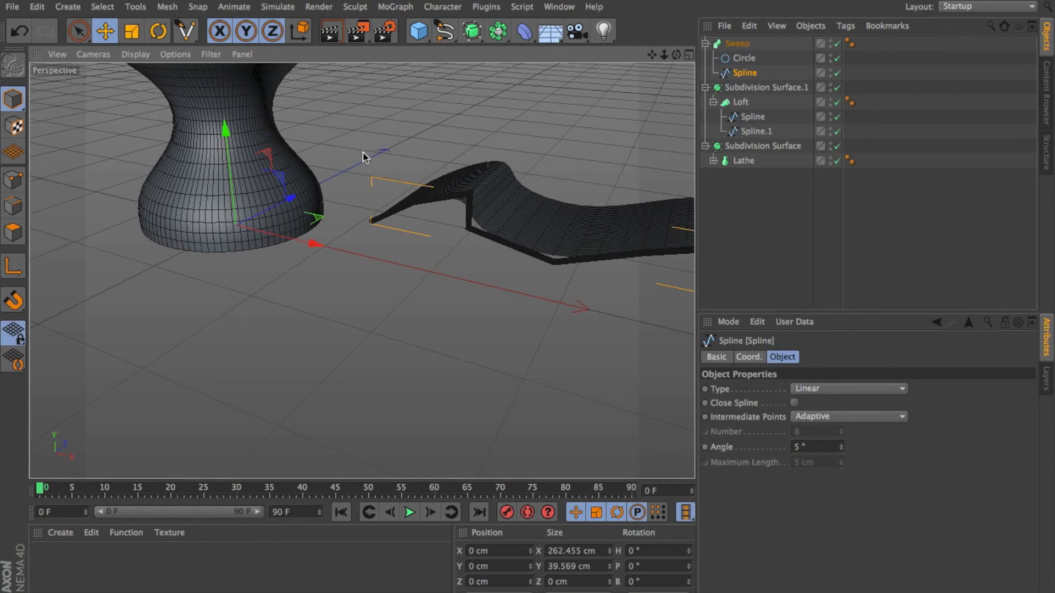
{"action": "mouse_move", "coordinate": [718, 95]}
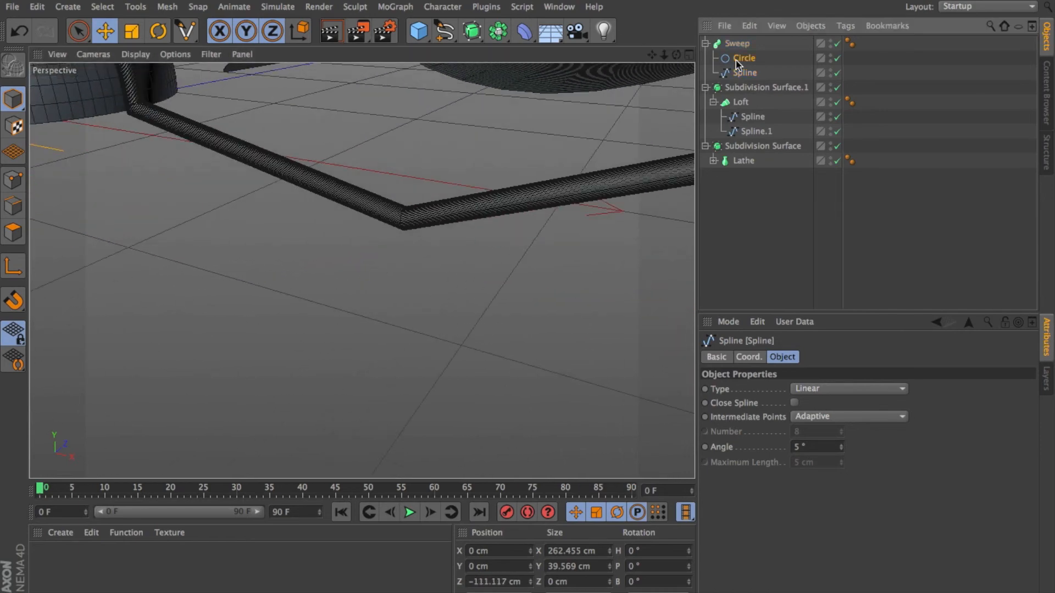
Step: Give the sweep's Circle profile Natural intermediate points
{"action": "left_click", "coordinate": [745, 58]}
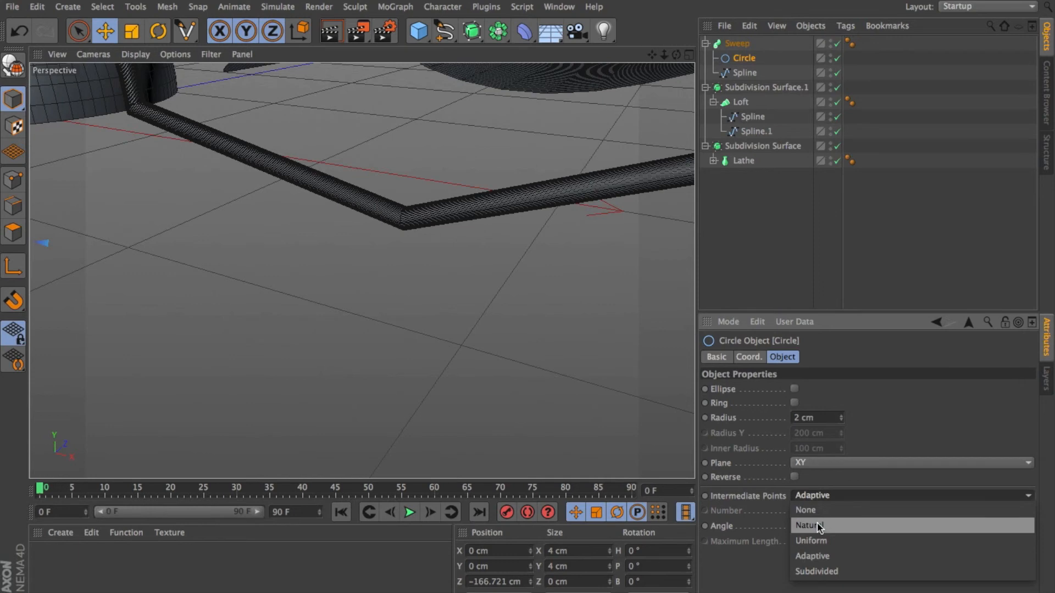
{"action": "left_click", "coordinate": [808, 525]}
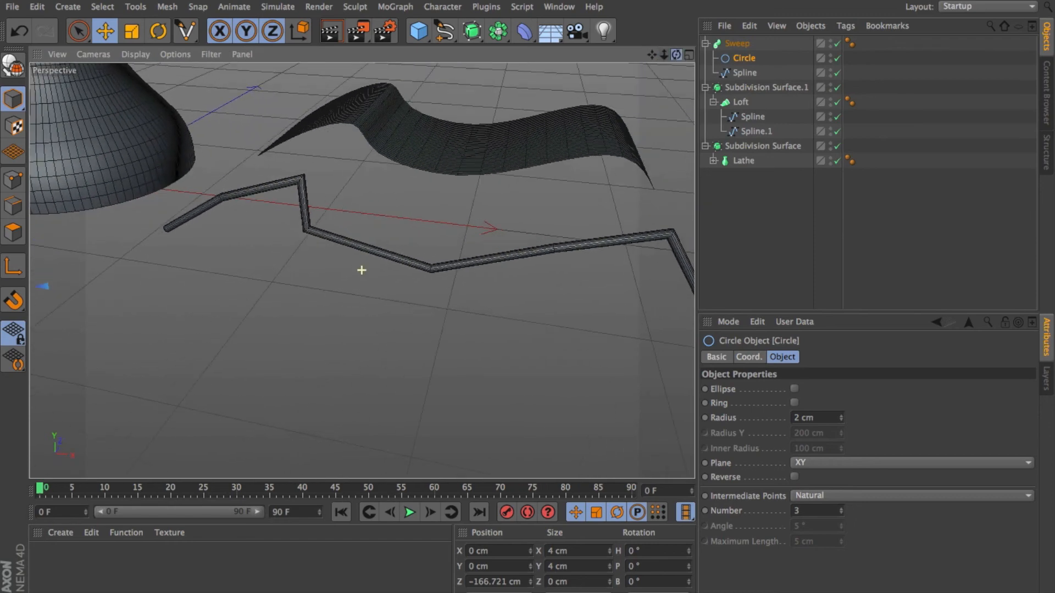
Step: Make the sweep's path spline a B-Spline with Natural intermediate points, Number 3
{"action": "left_click", "coordinate": [744, 72]}
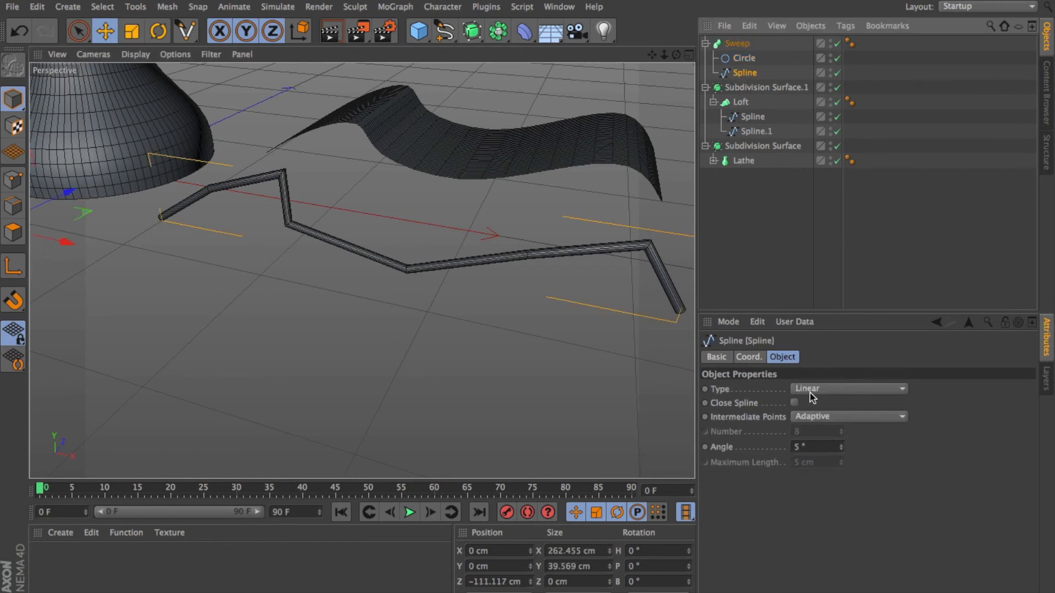
{"action": "left_click", "coordinate": [846, 388]}
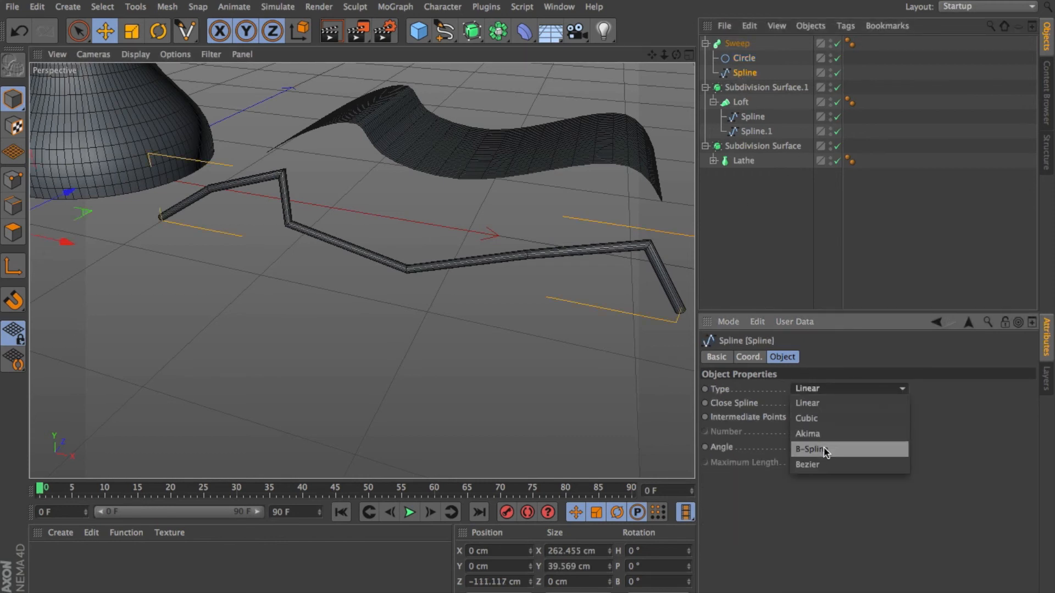
{"action": "left_click", "coordinate": [810, 449]}
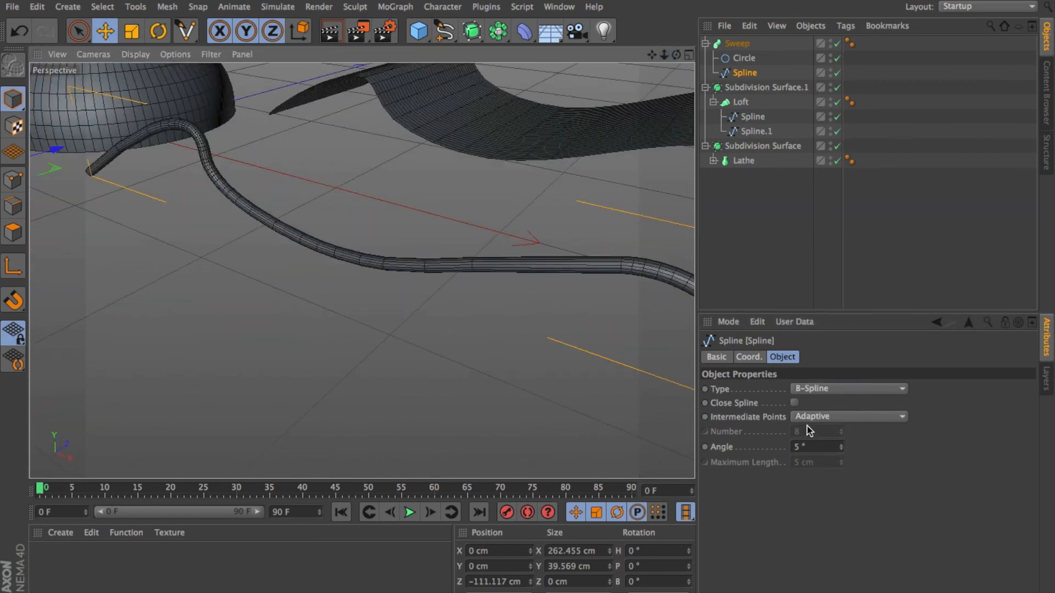
{"action": "left_click", "coordinate": [847, 416]}
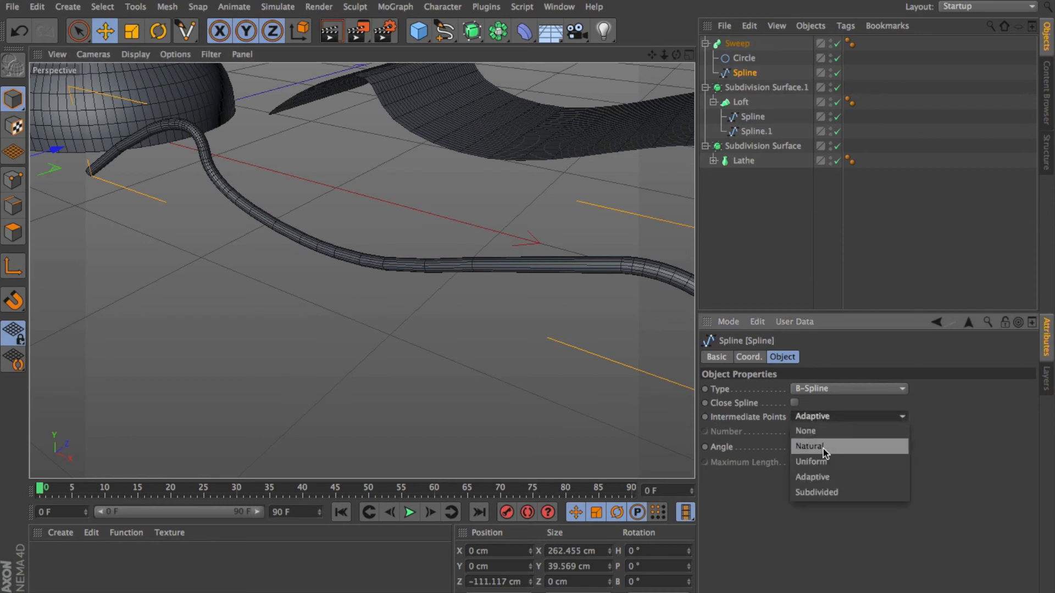
{"action": "left_click", "coordinate": [809, 446]}
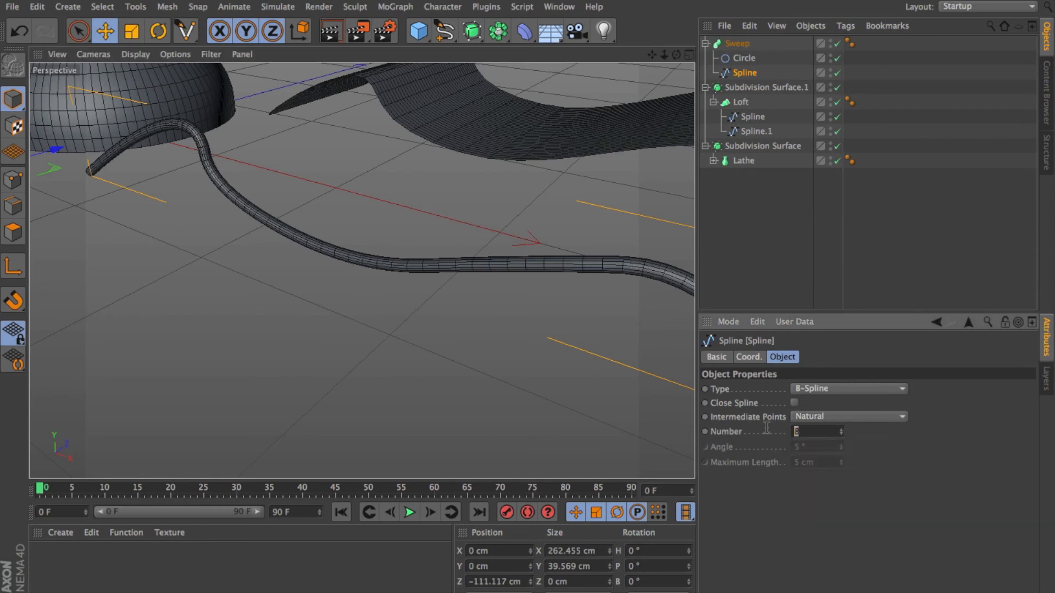
{"action": "type", "text": "3"}
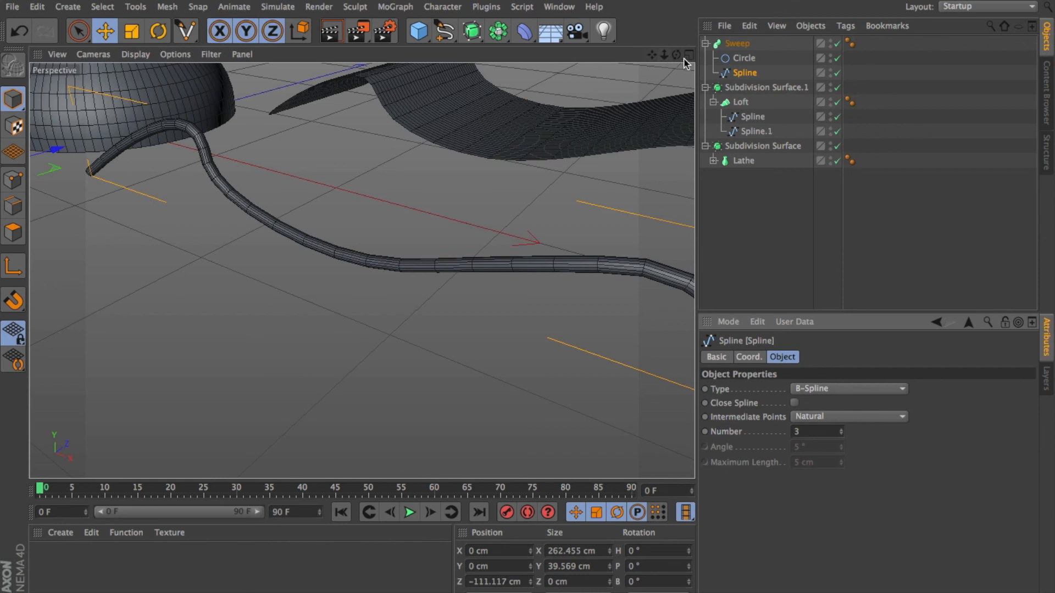